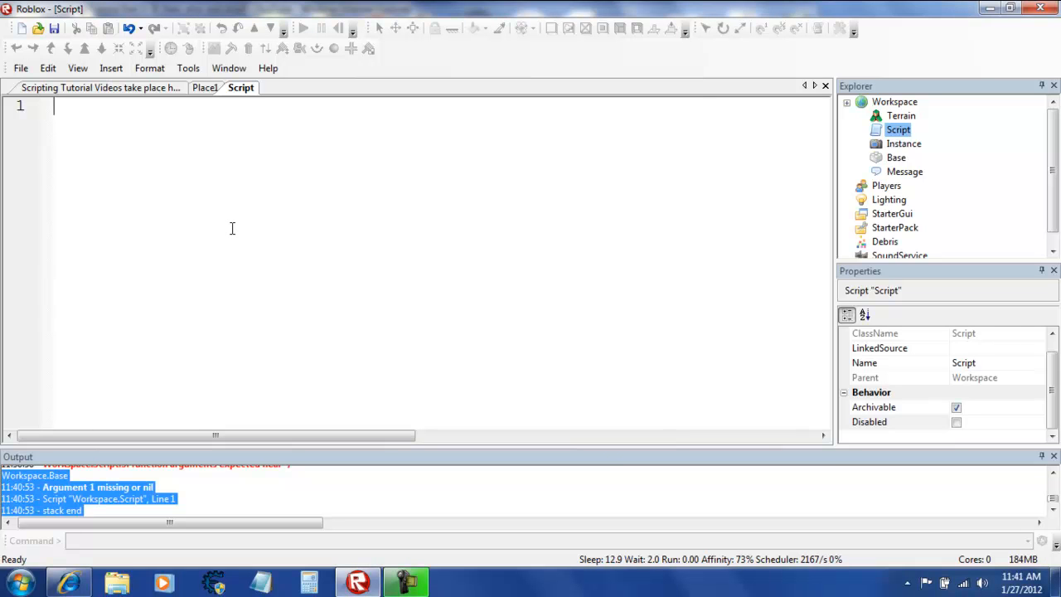
mouse_move(232, 196)
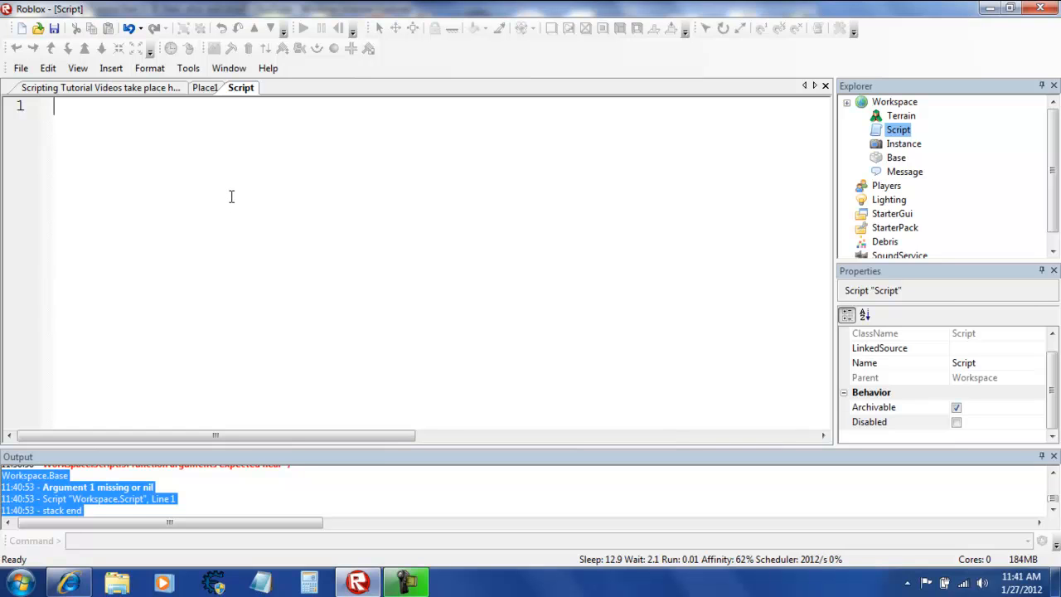
mouse_move(135, 211)
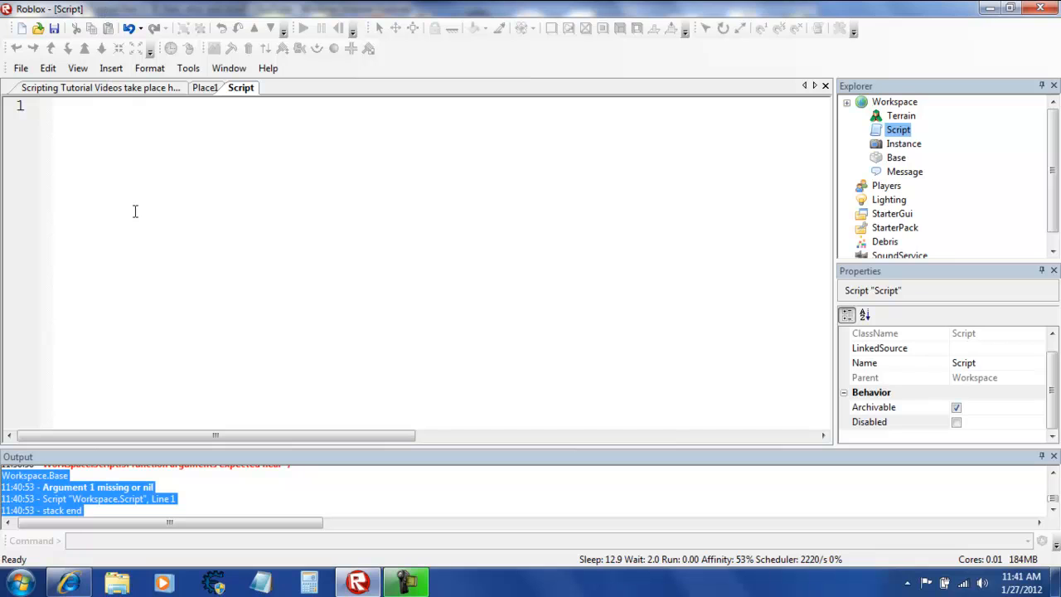
Write line 1 as local y = game.Workspace:findFirstChild("Base") and start line 2
text(local)
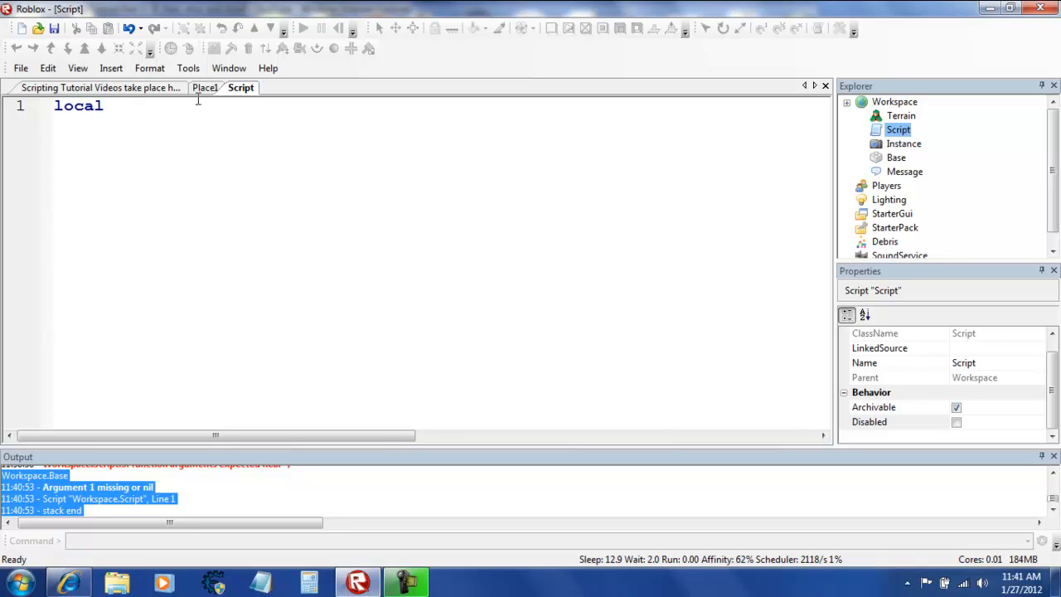
text(y =)
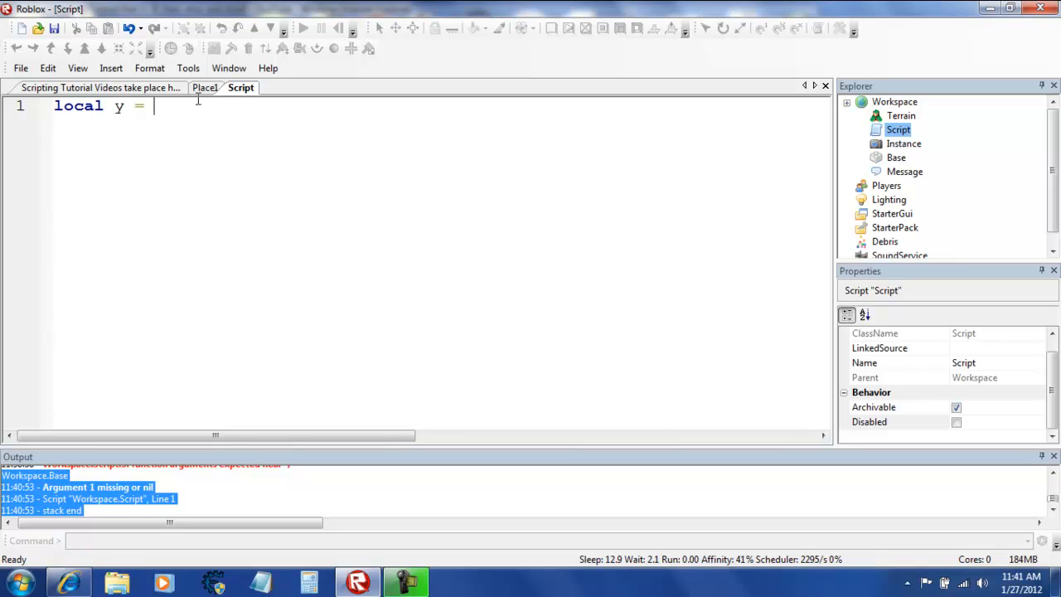
text(gamw)
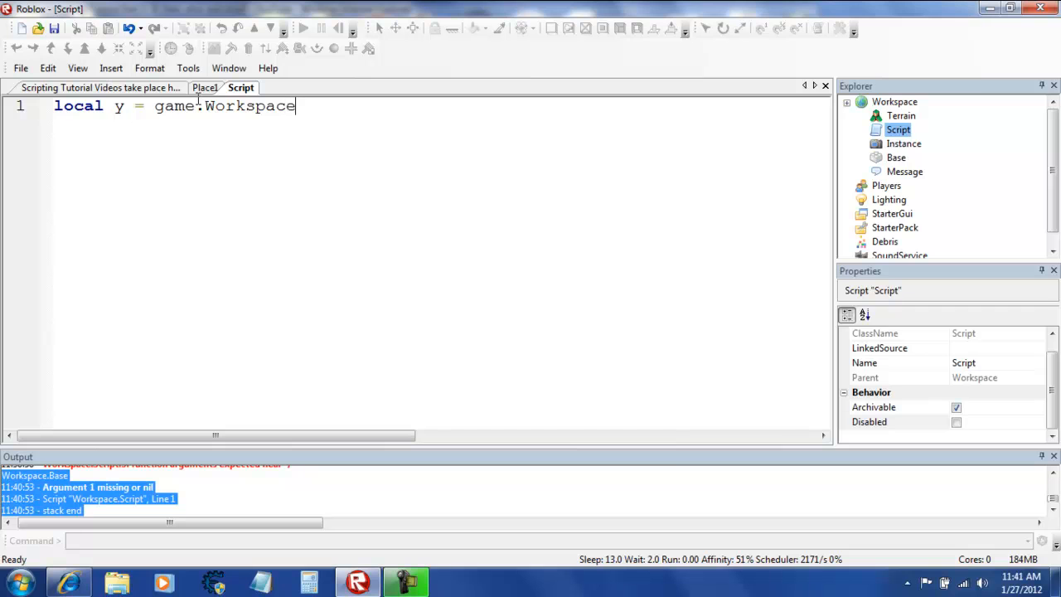
text(:findFirstChild)
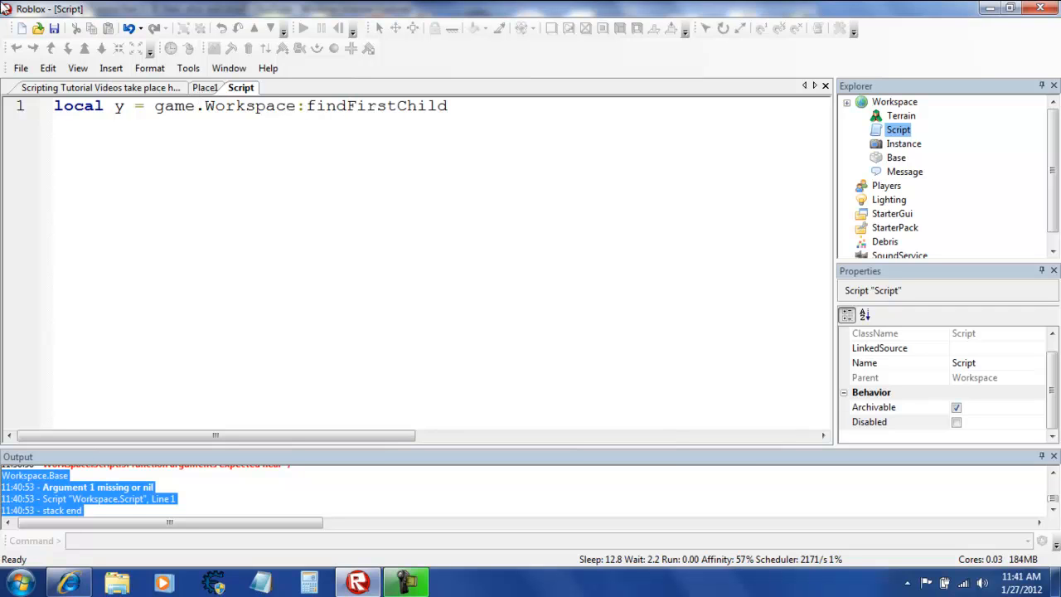
double_click(376, 106)
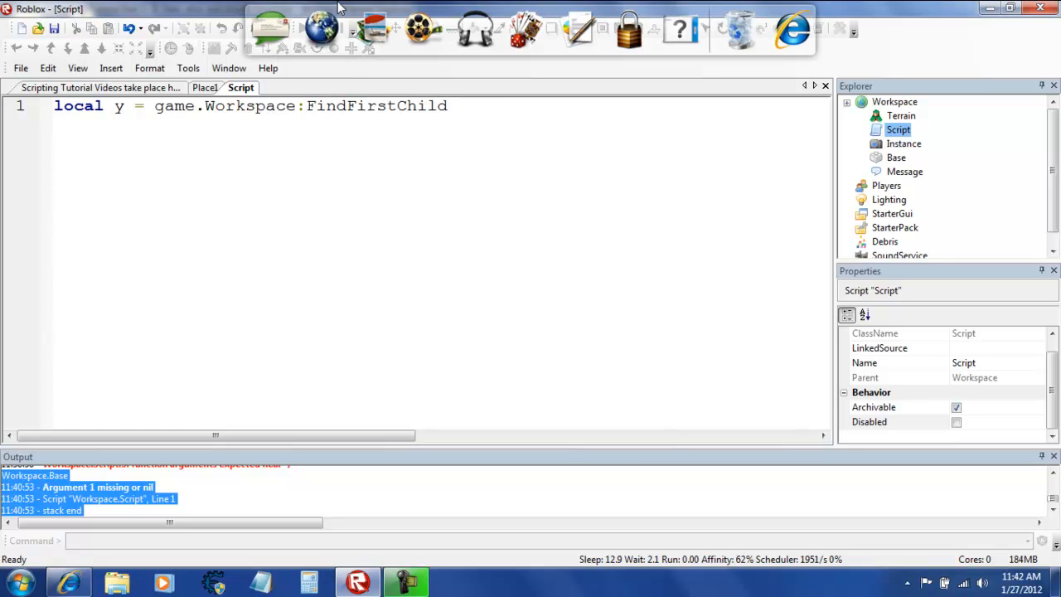
text(f)
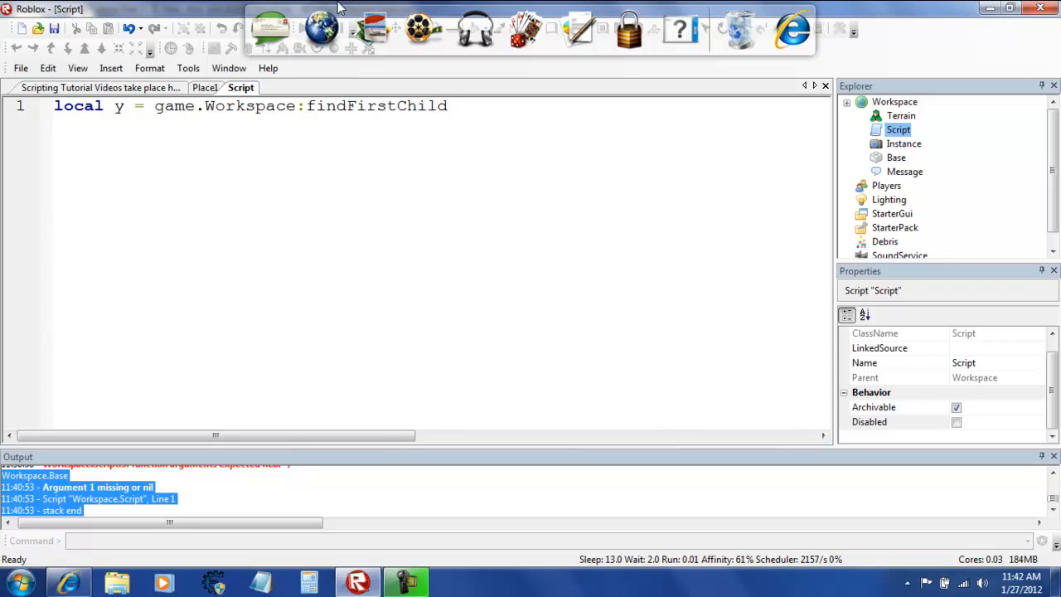
text((")
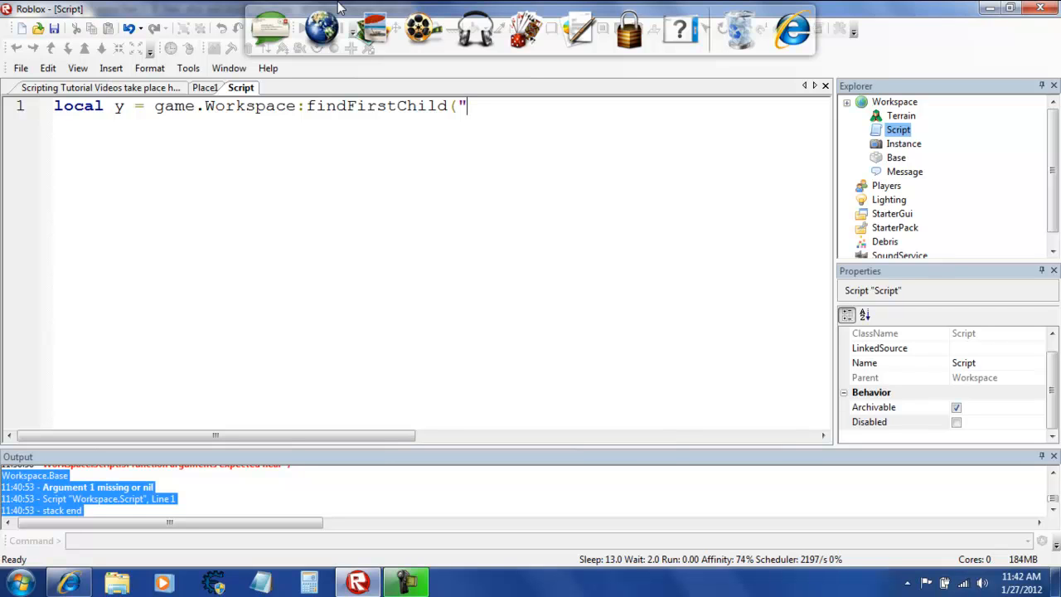
text(Base")
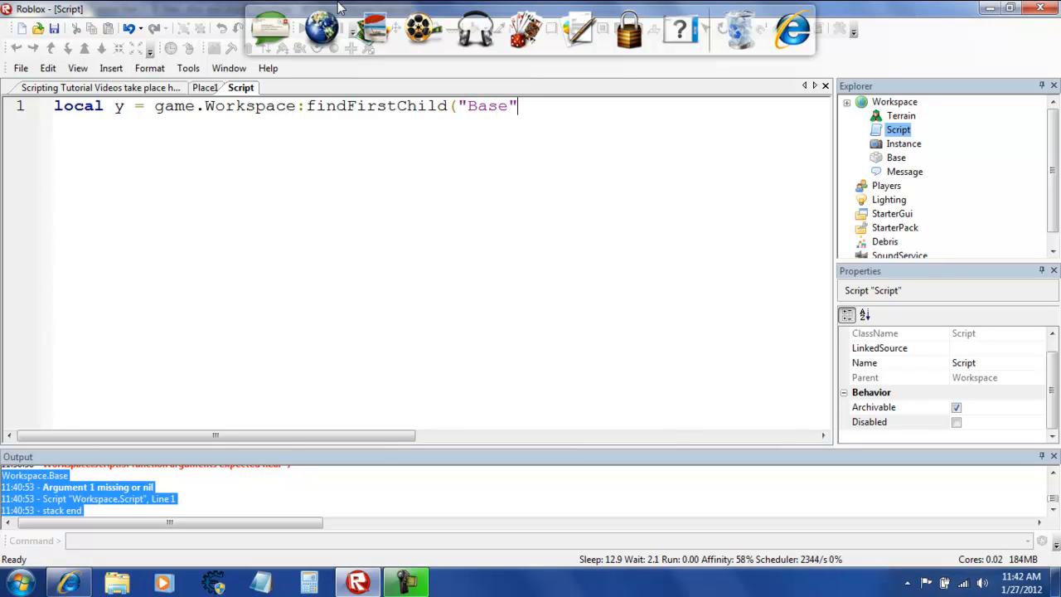
key(Return)
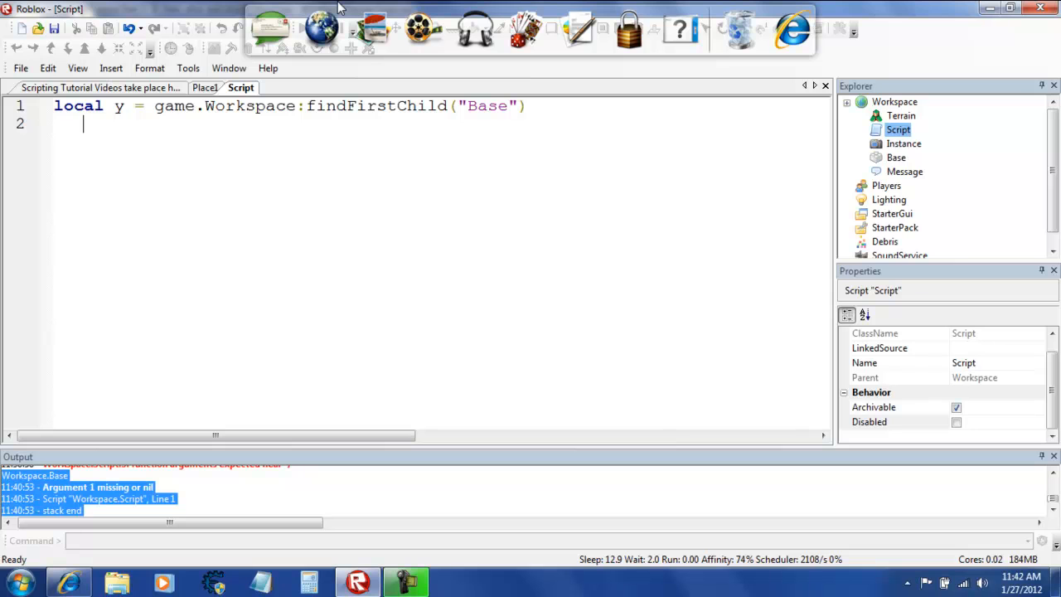
Write 'if y then print("the base is legit!")'
text(if y the)
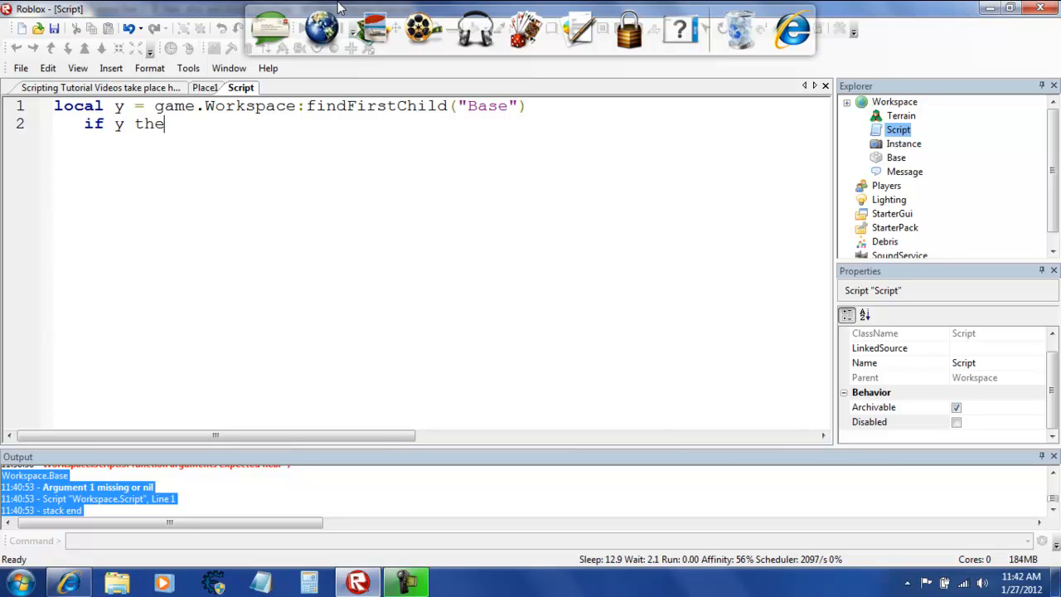
text(n)
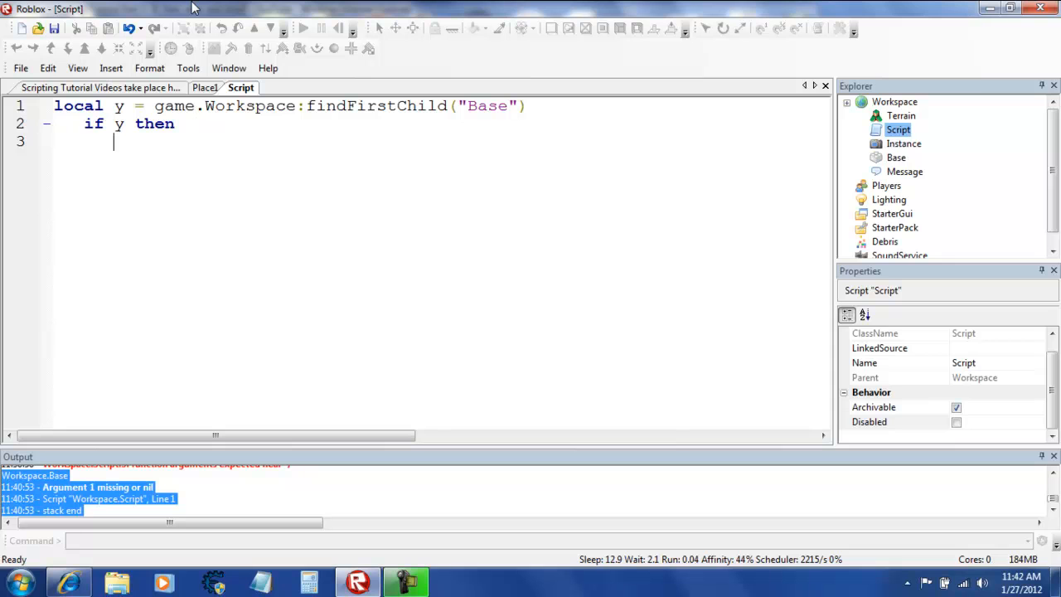
text(print)
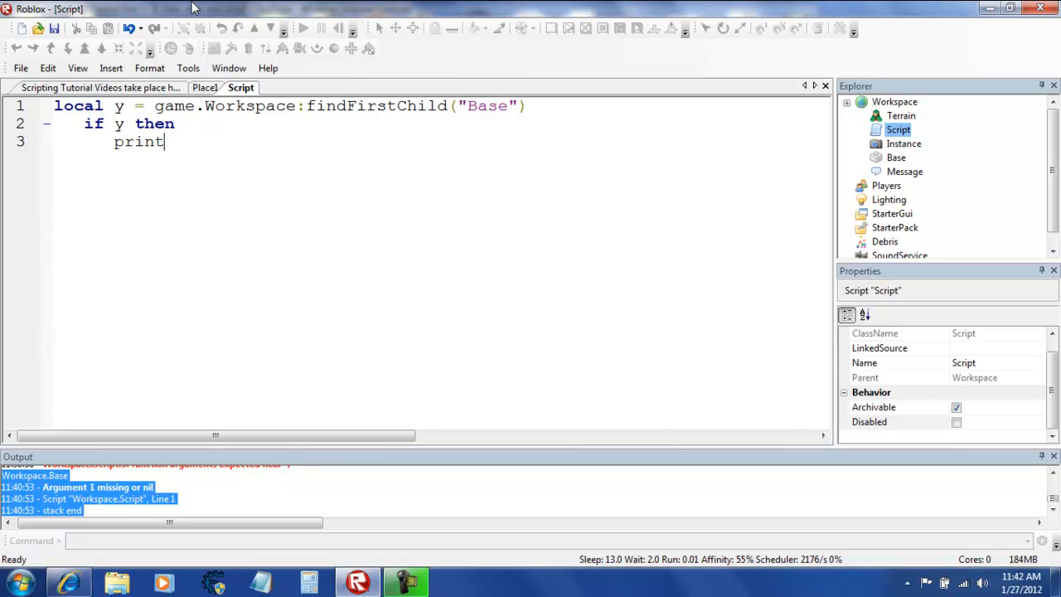
text((")
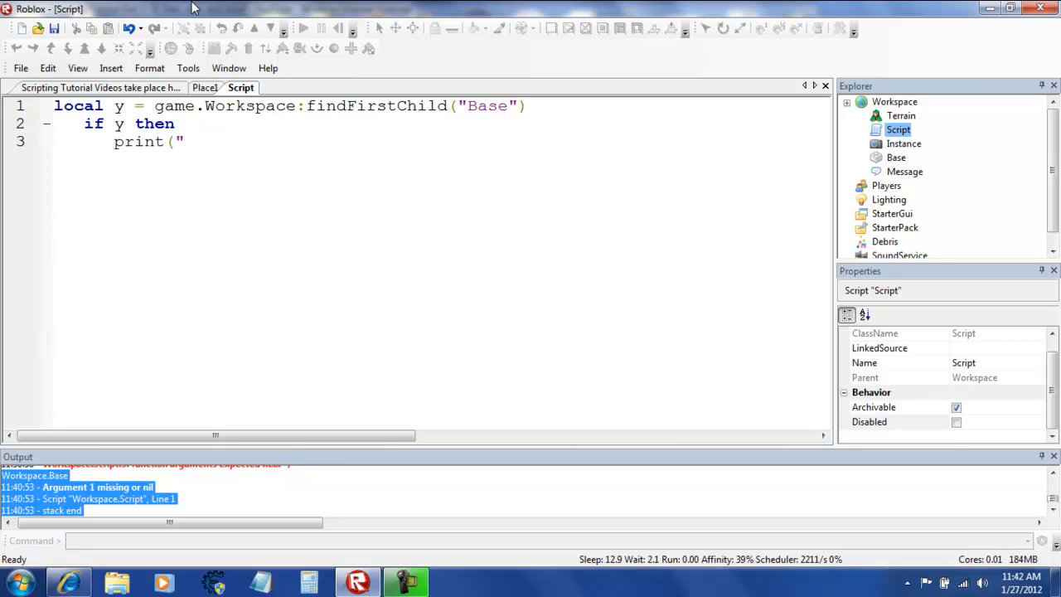
text(t)
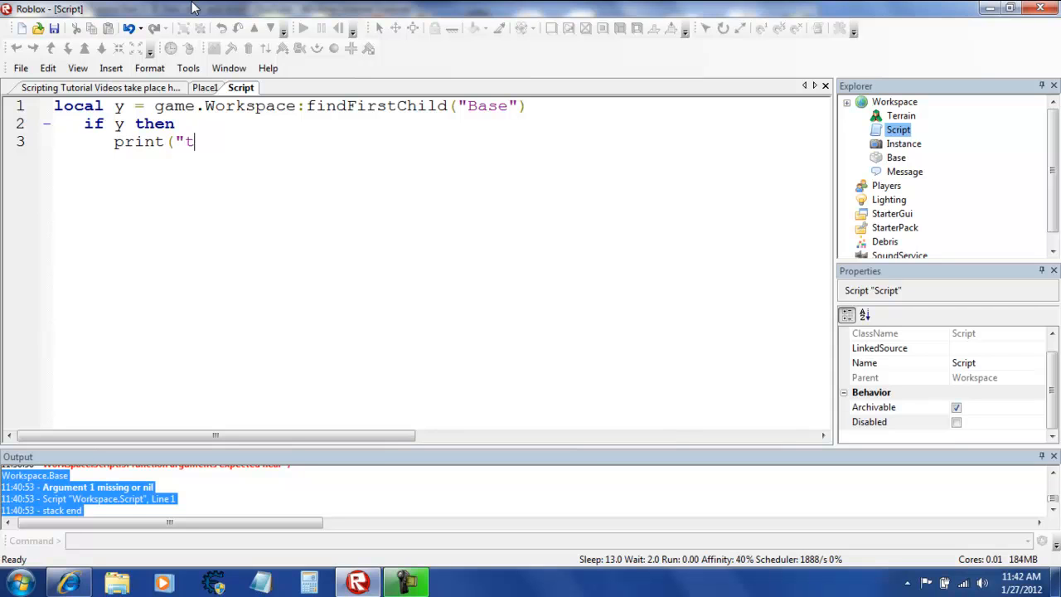
text(he base is le)
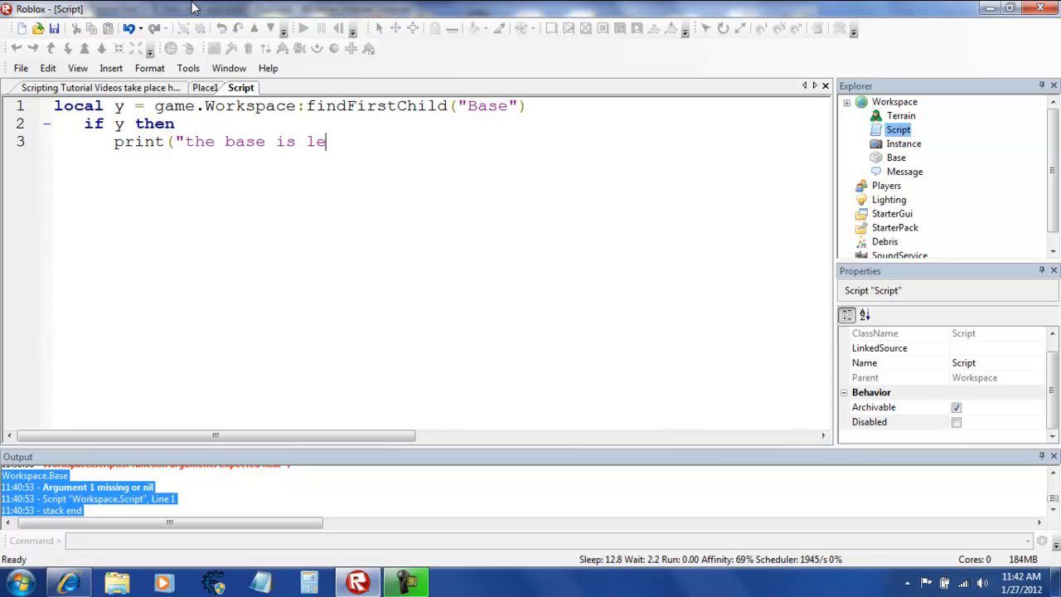
text(git!"))
text(else)
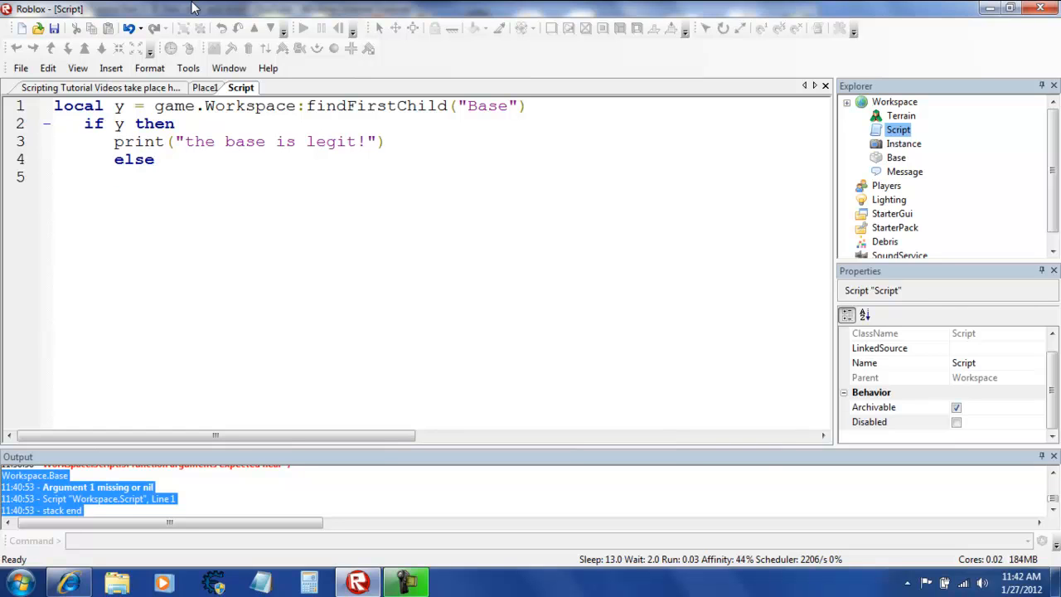
Add the else message print("Base does not exist inside of workspace!")
text(print()
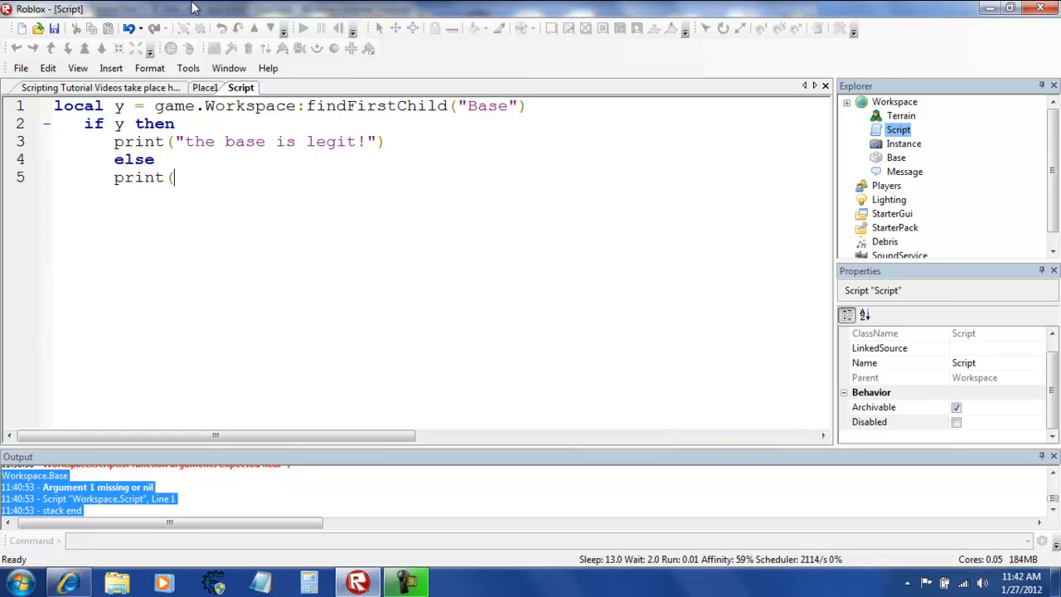
text("B)
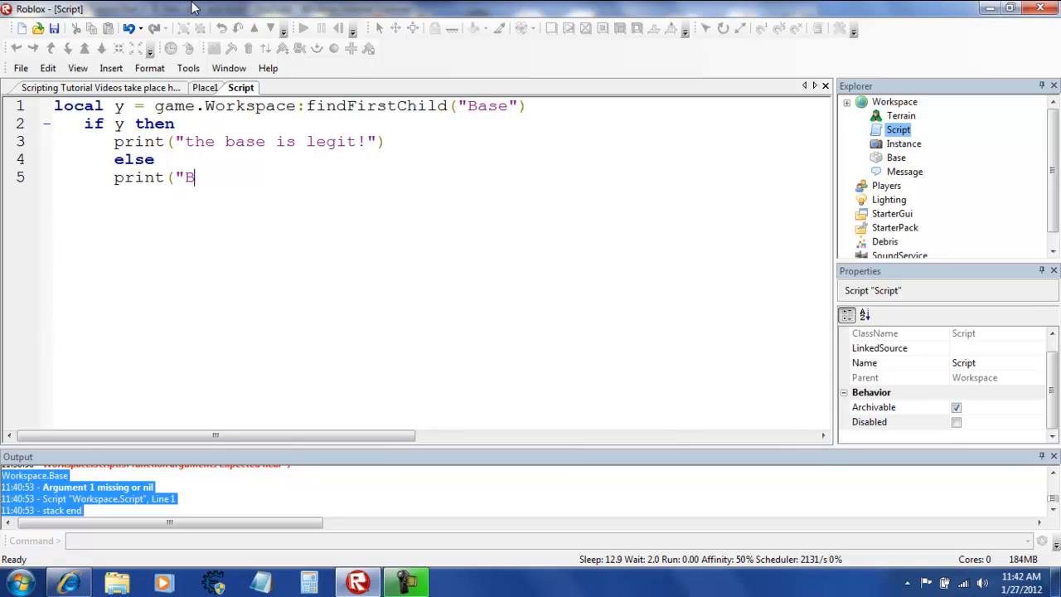
text(ase does)
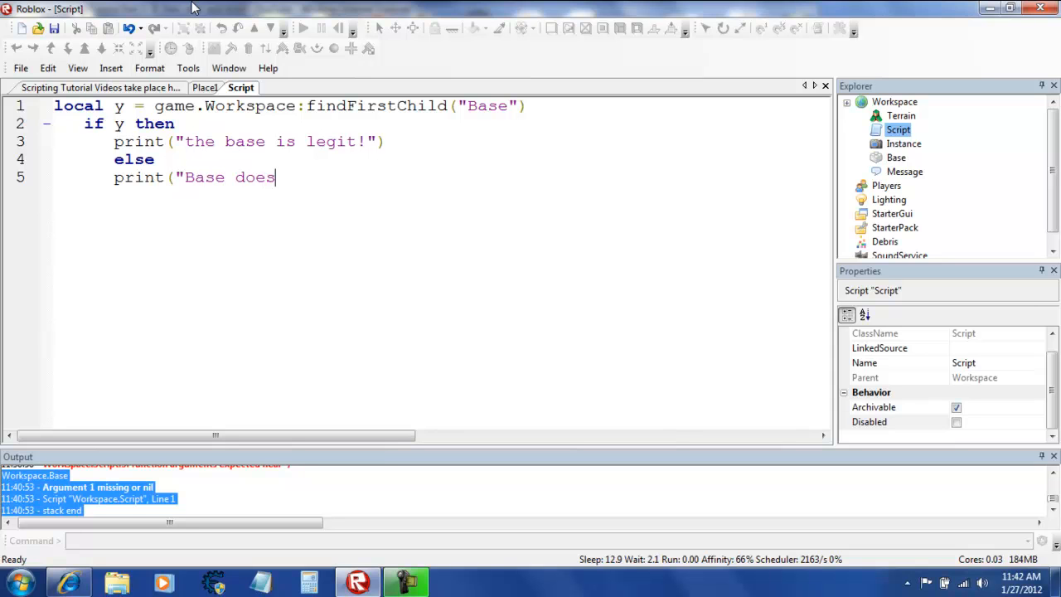
text(not ex)
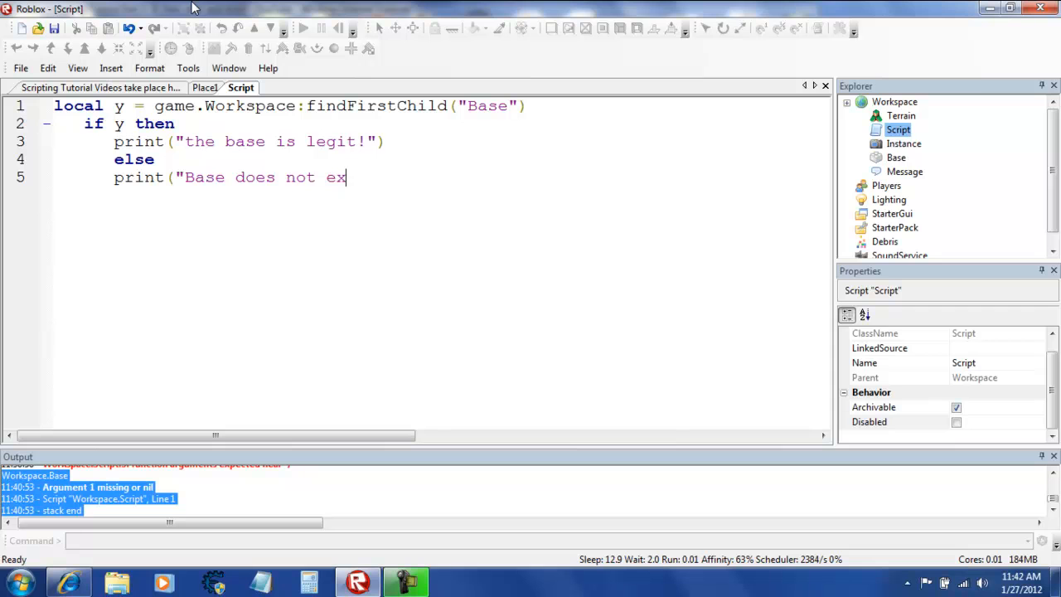
text(ist)
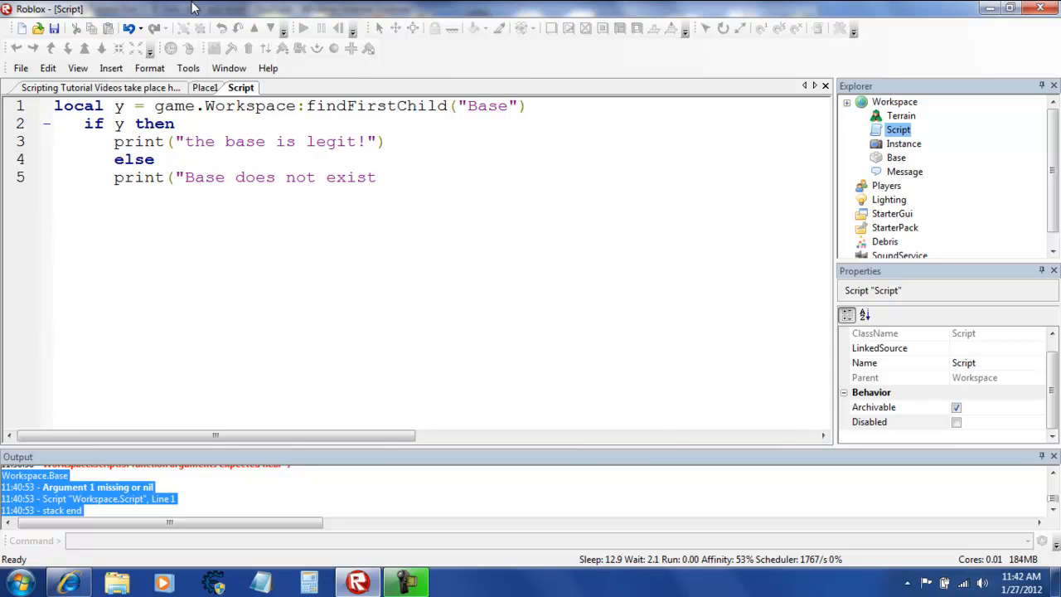
text(inside of w)
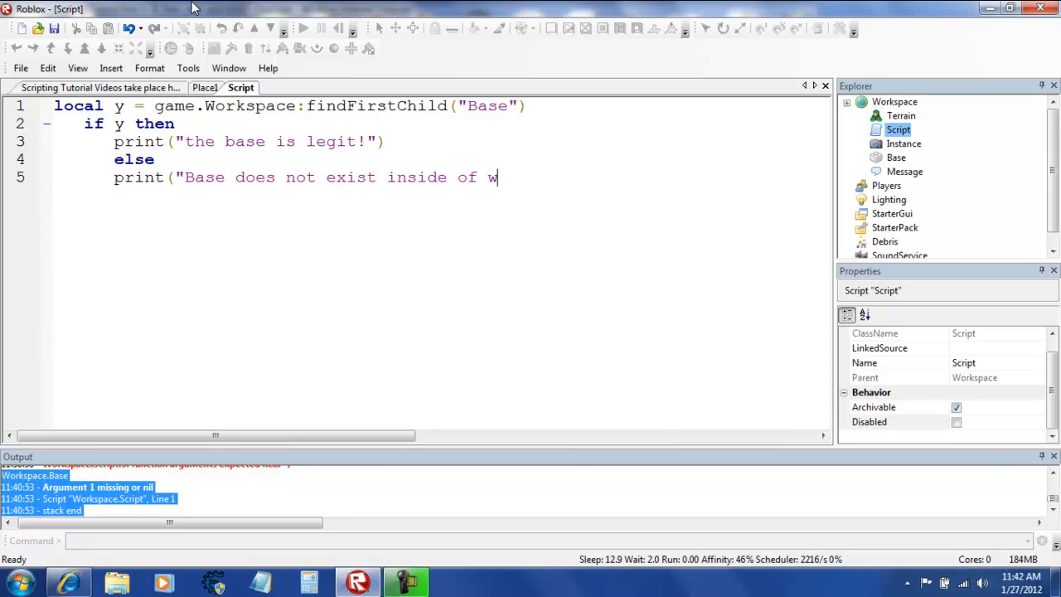
text(orkspace!"))
text(end)
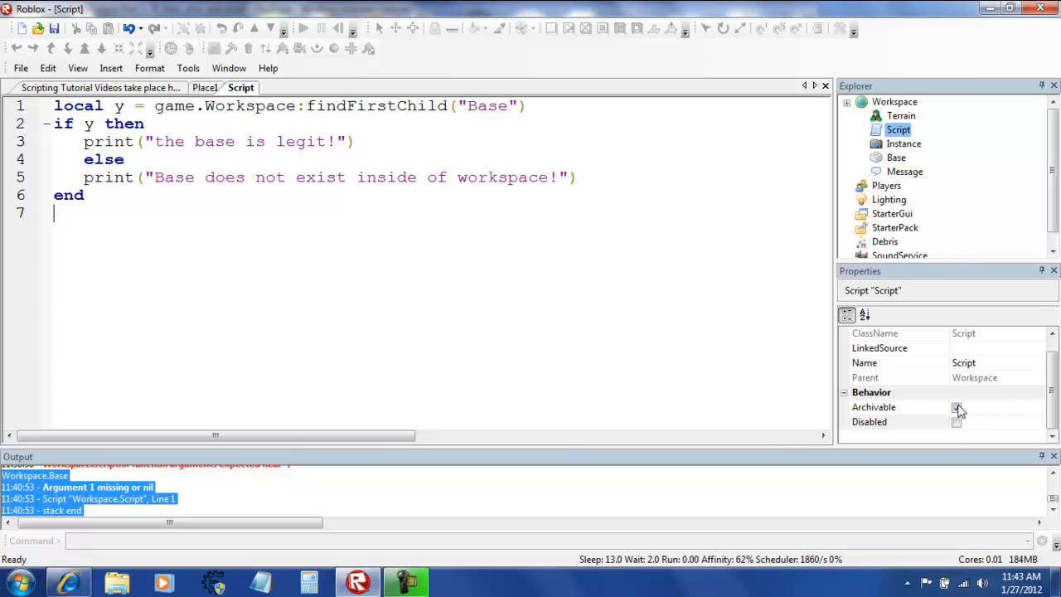
Toggle Disabled off and on to rerun, printing 'the base is legit!', then click into the condition
click(956, 407)
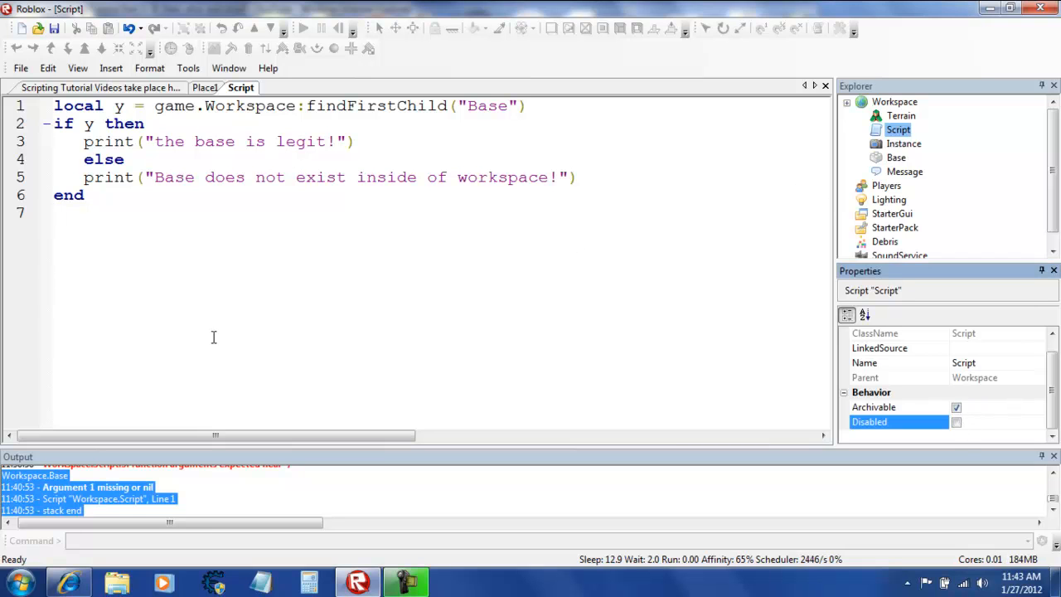
click(956, 422)
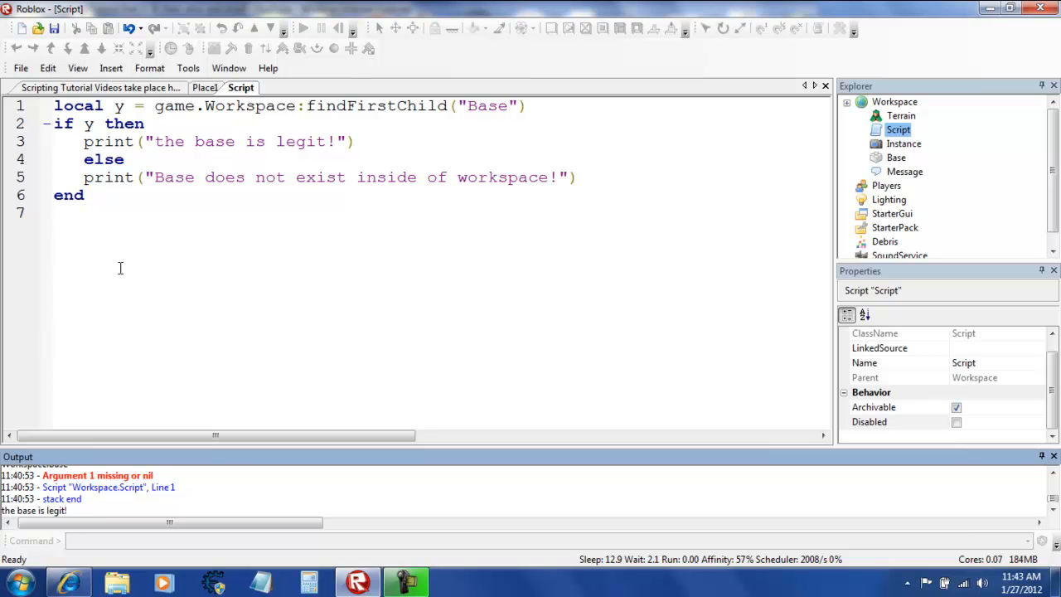
click(528, 105)
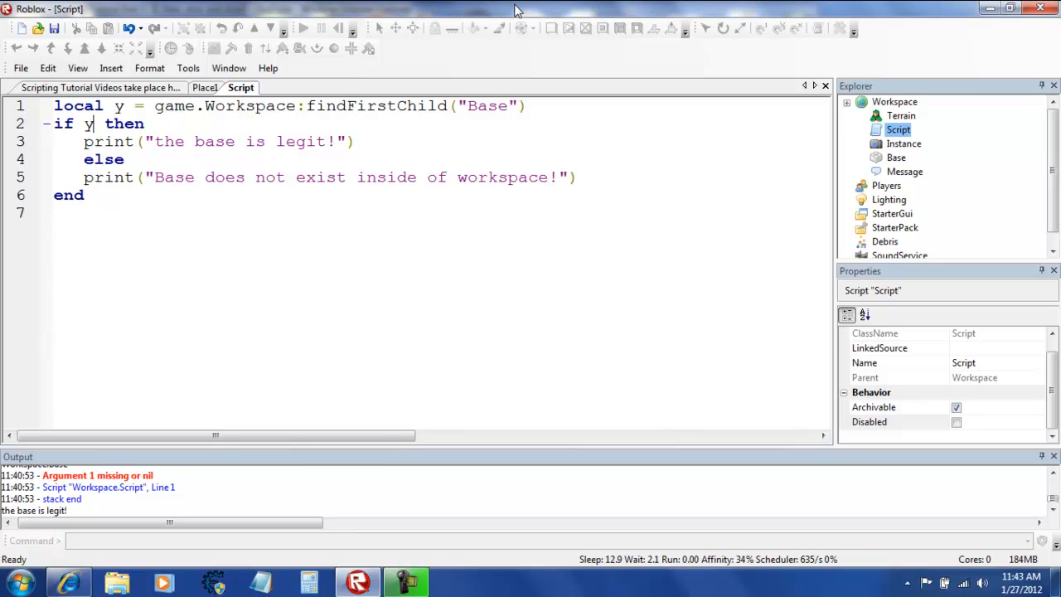
Change the condition to 'not y' and rerun, printing the does-not-exist message
text(not)
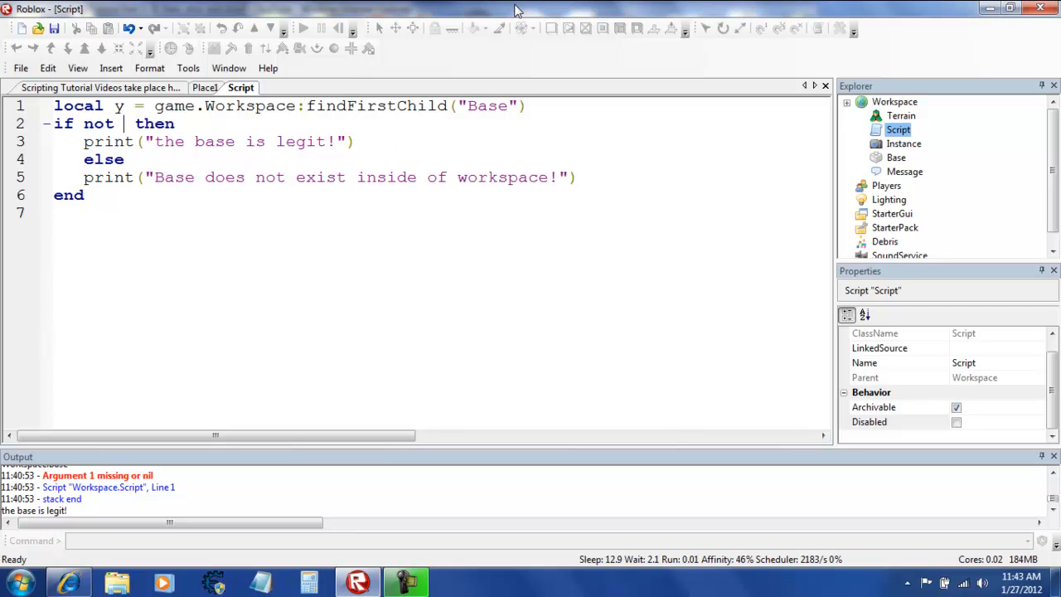
text(y)
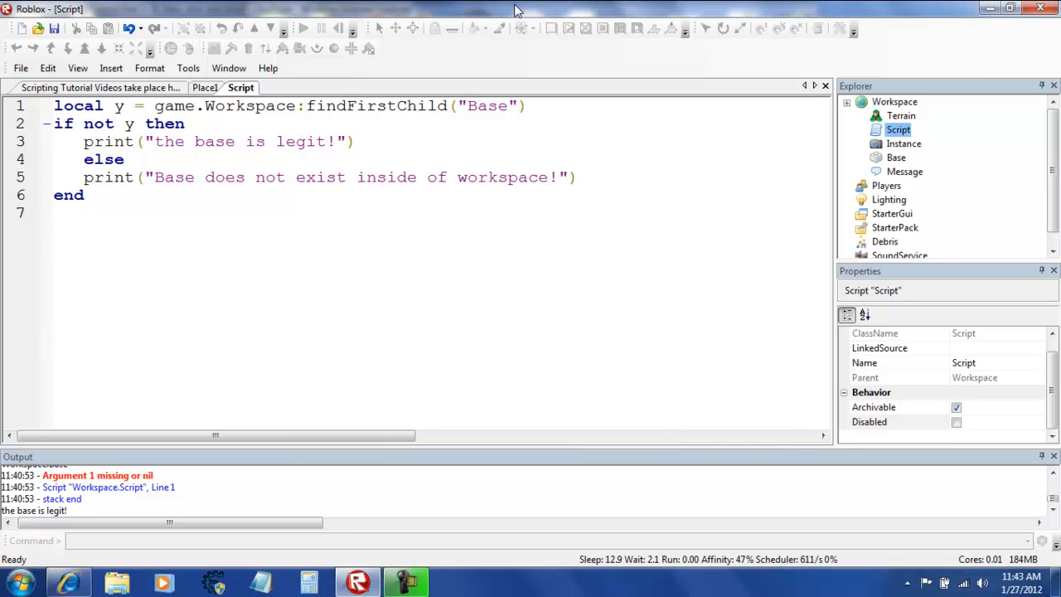
click(135, 124)
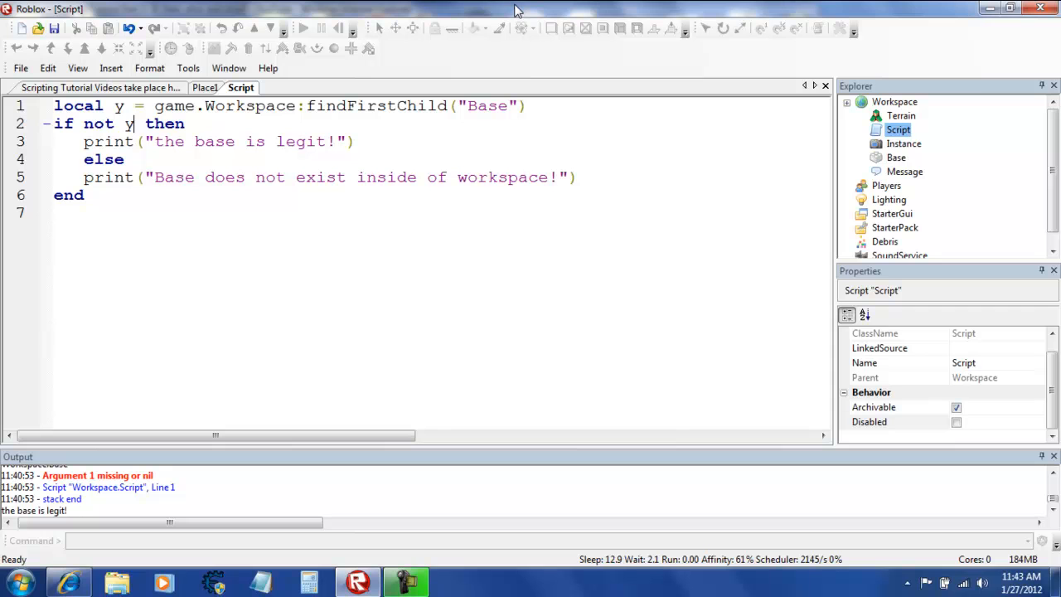
mouse_move(819, 121)
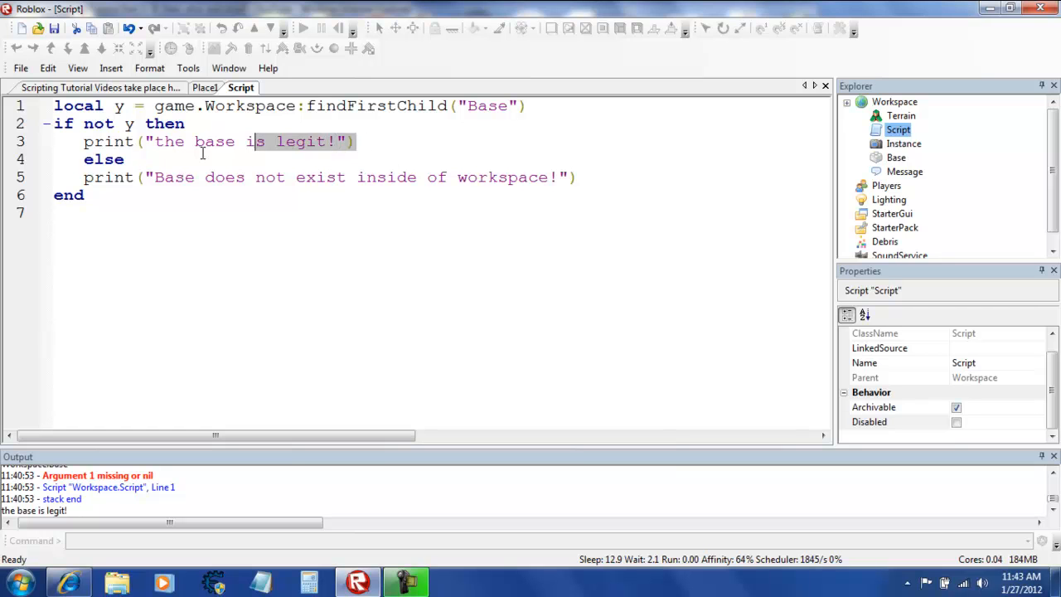
click(99, 176)
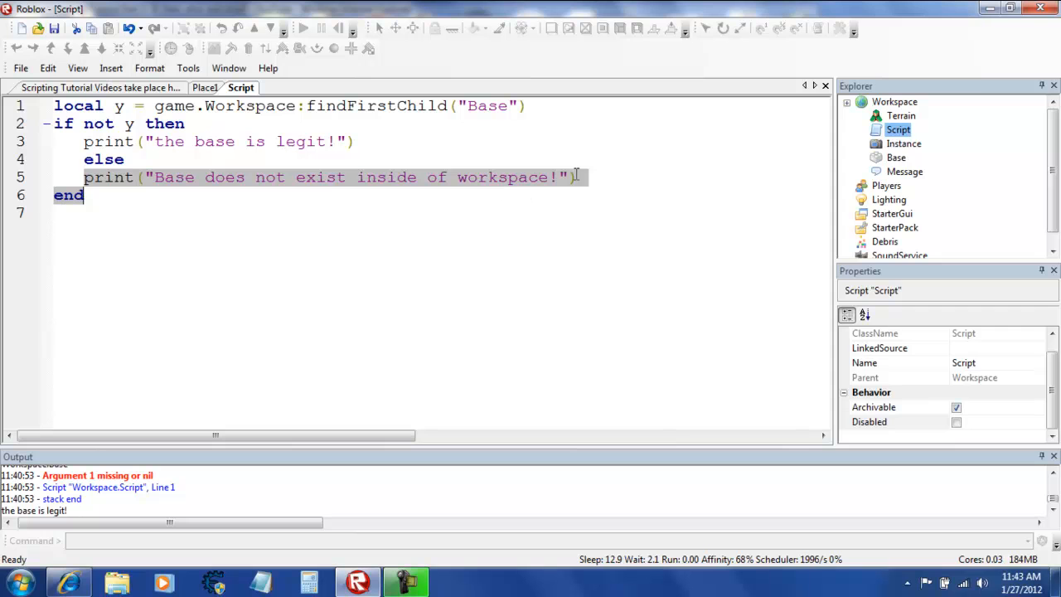
click(904, 144)
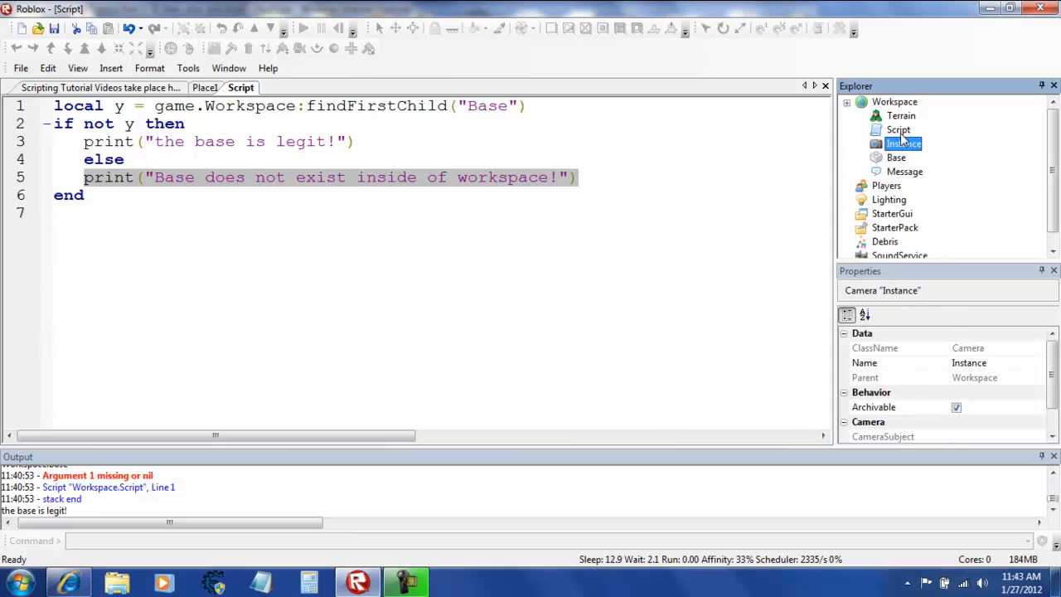
click(898, 129)
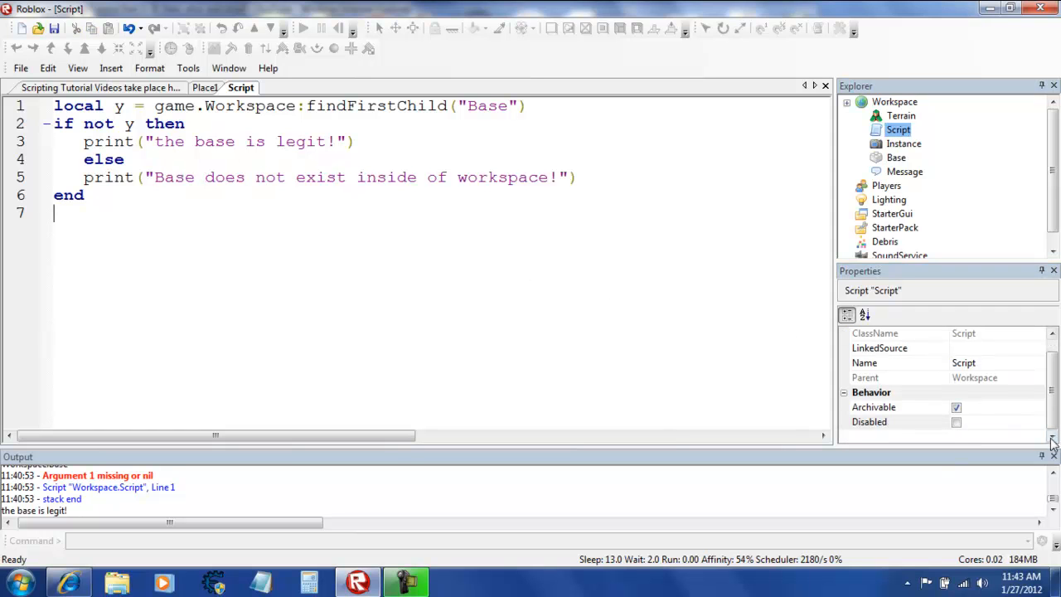
click(899, 422)
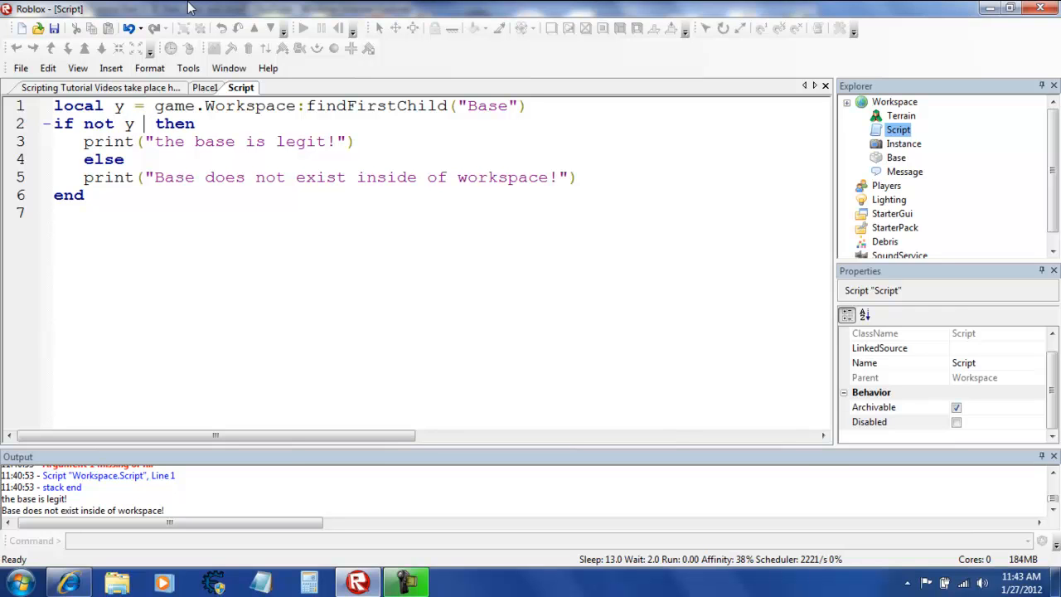
Extend the condition to 'not y == nil', rerun it, then delete the condition
text(== nil)
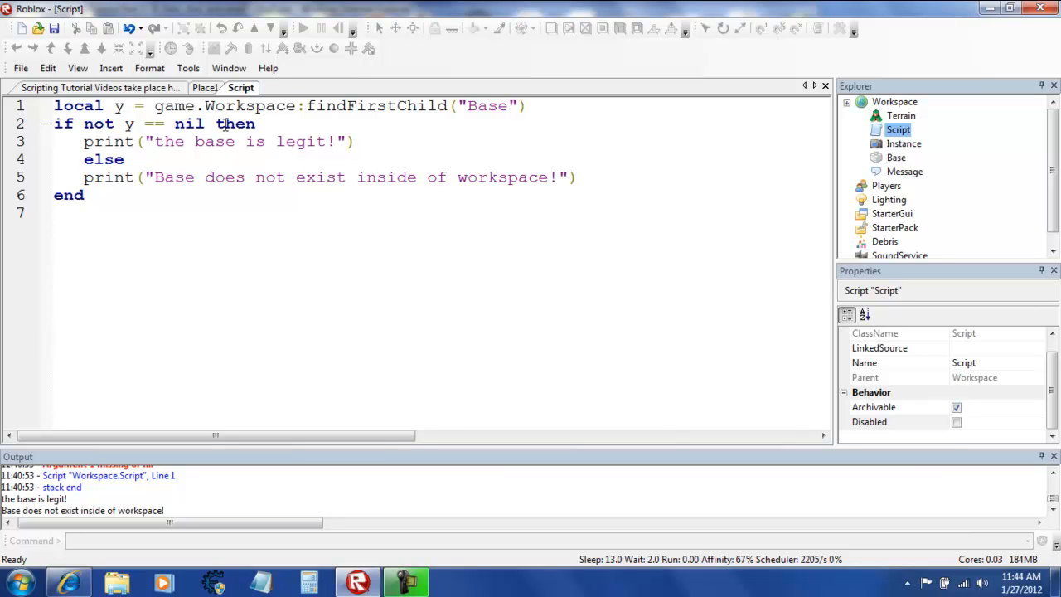
click(900, 422)
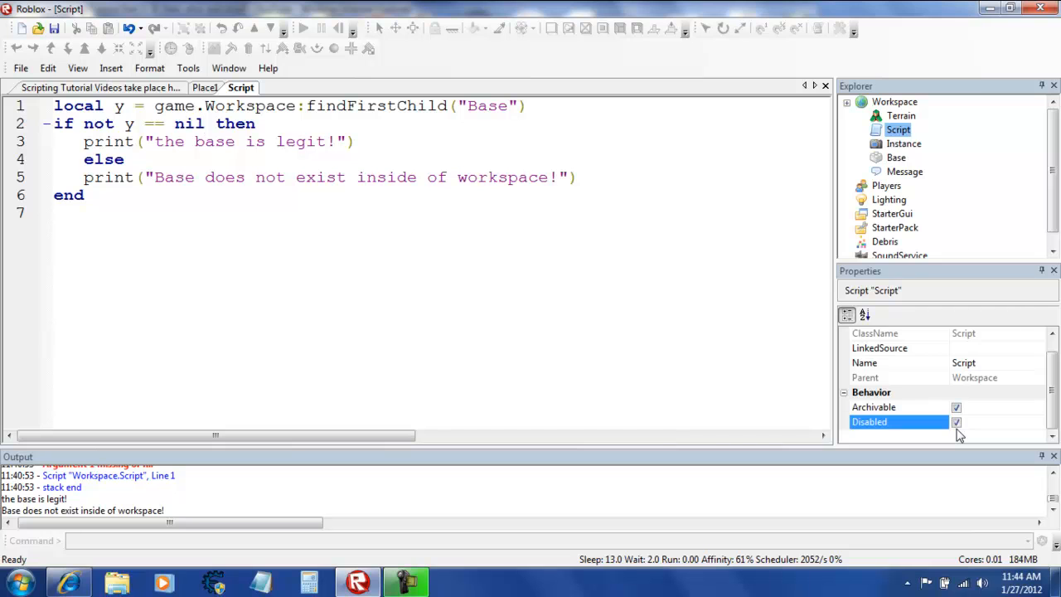
click(956, 422)
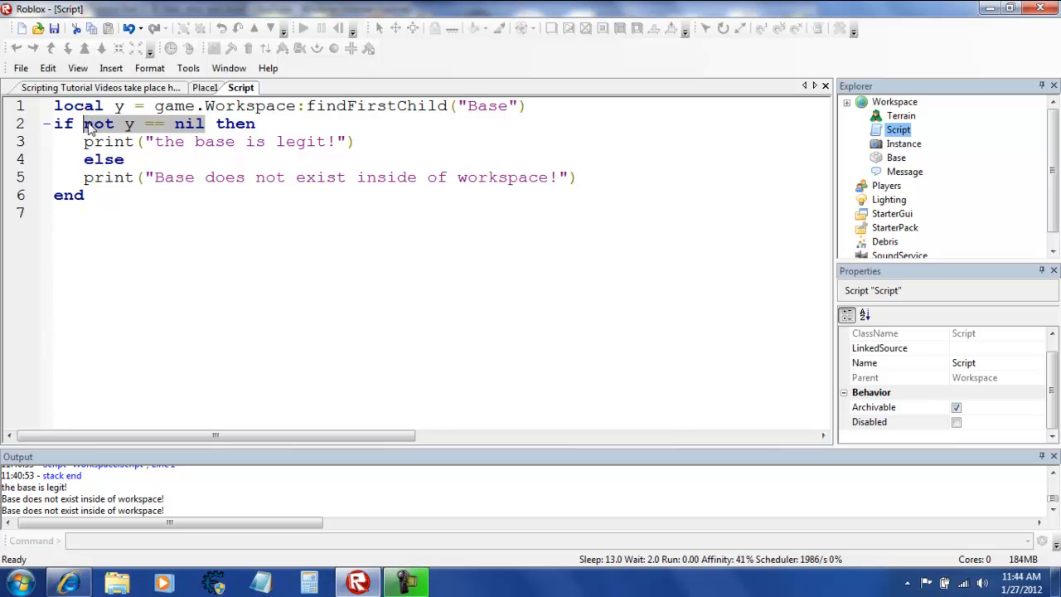
mouse_move(126, 149)
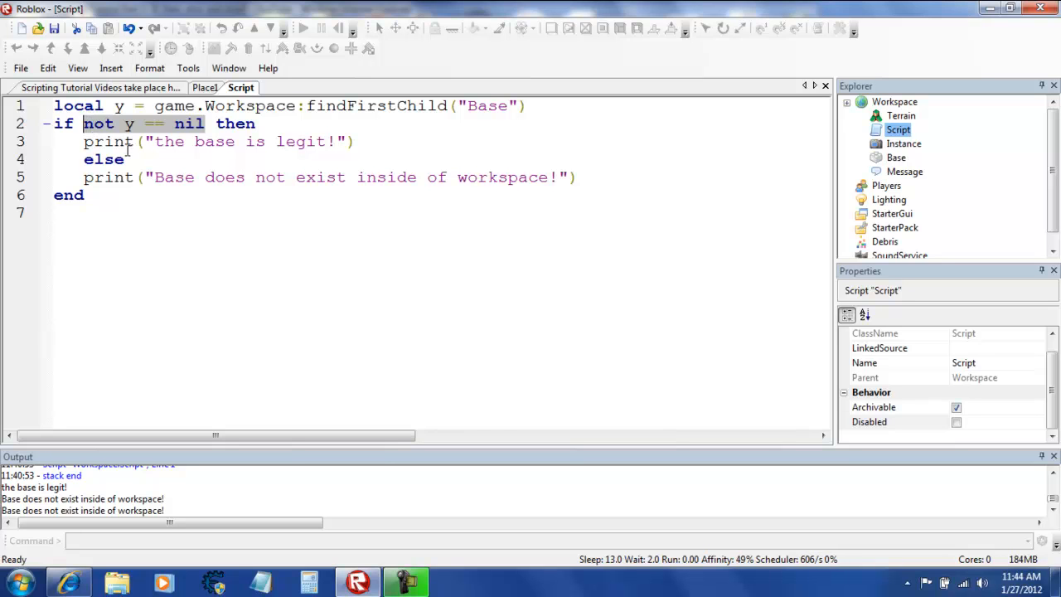
key(Delete)
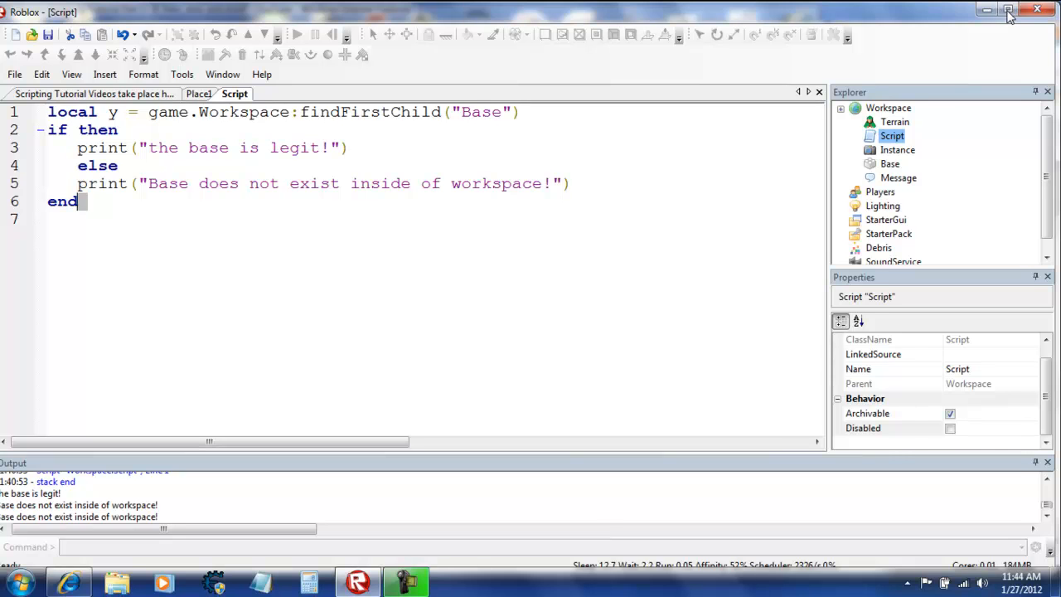
Rewrite as 'then print(y.Name) print(y)', rerun to print Base twice, and select all code
click(1008, 9)
text(if y)
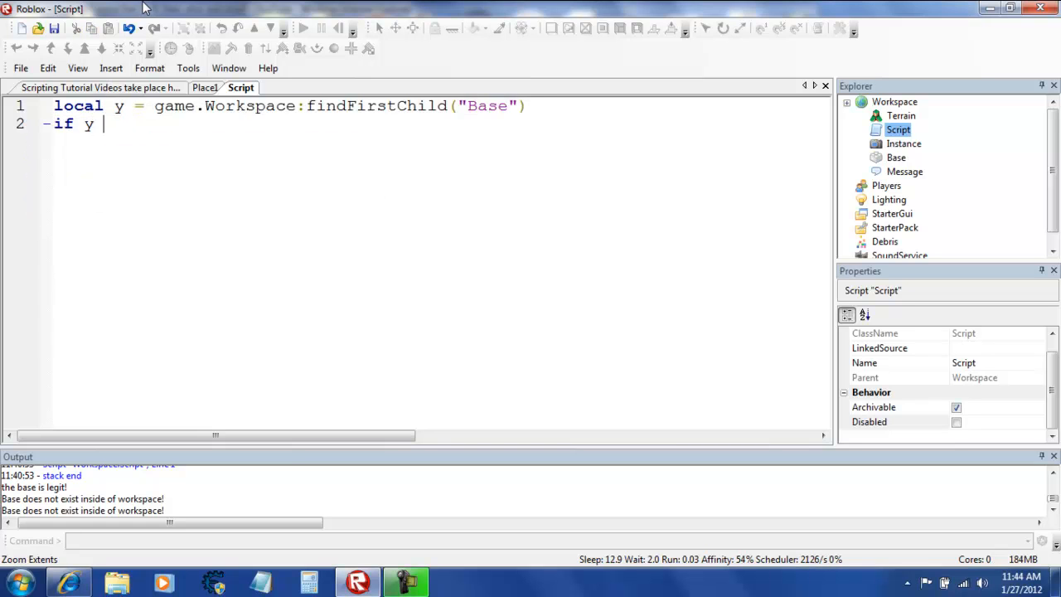
text(then)
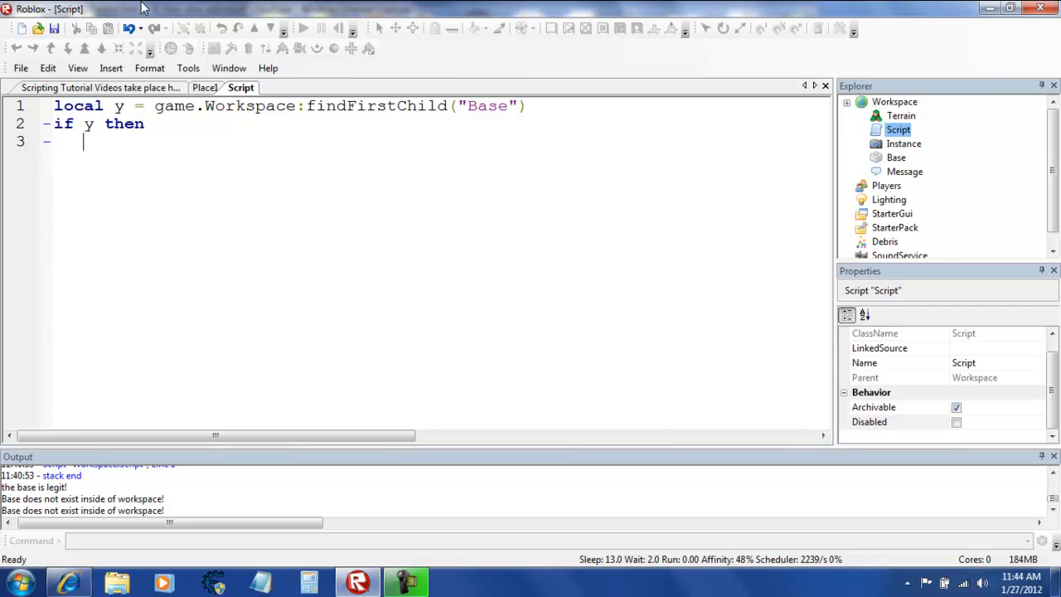
text(print()
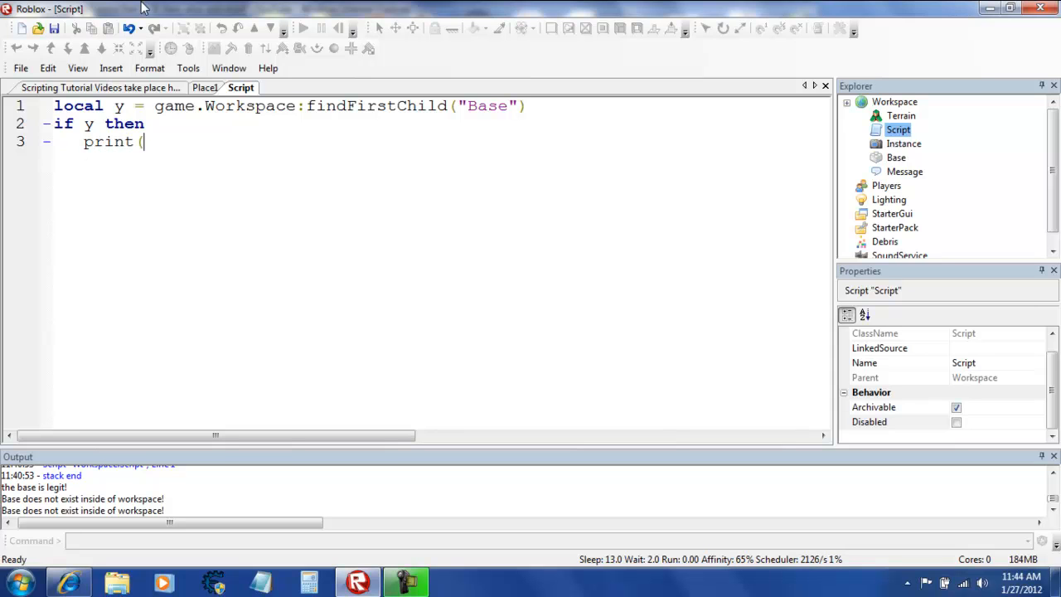
text(y.N)
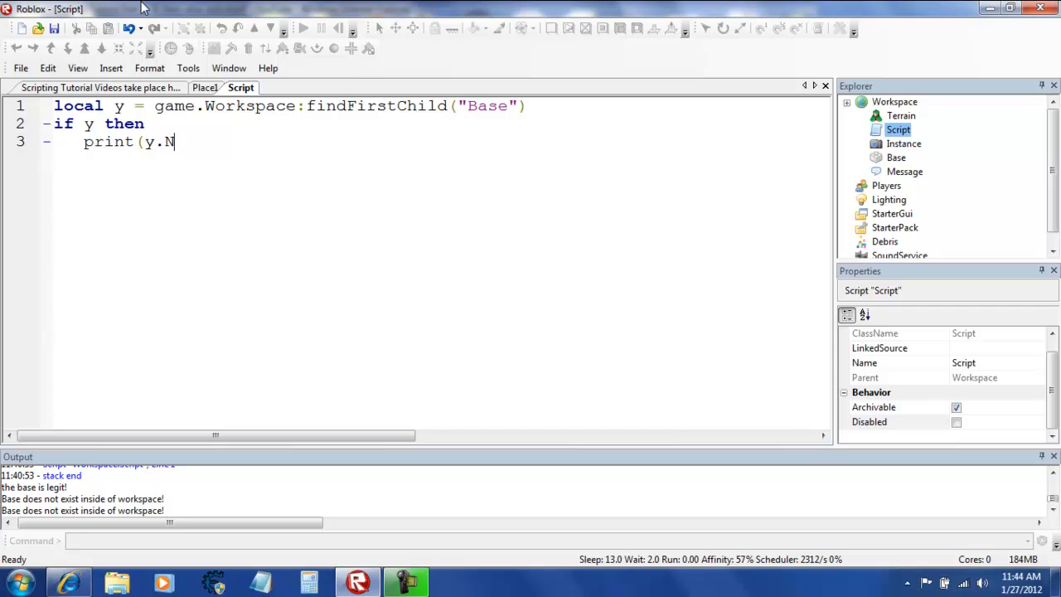
text(ame))
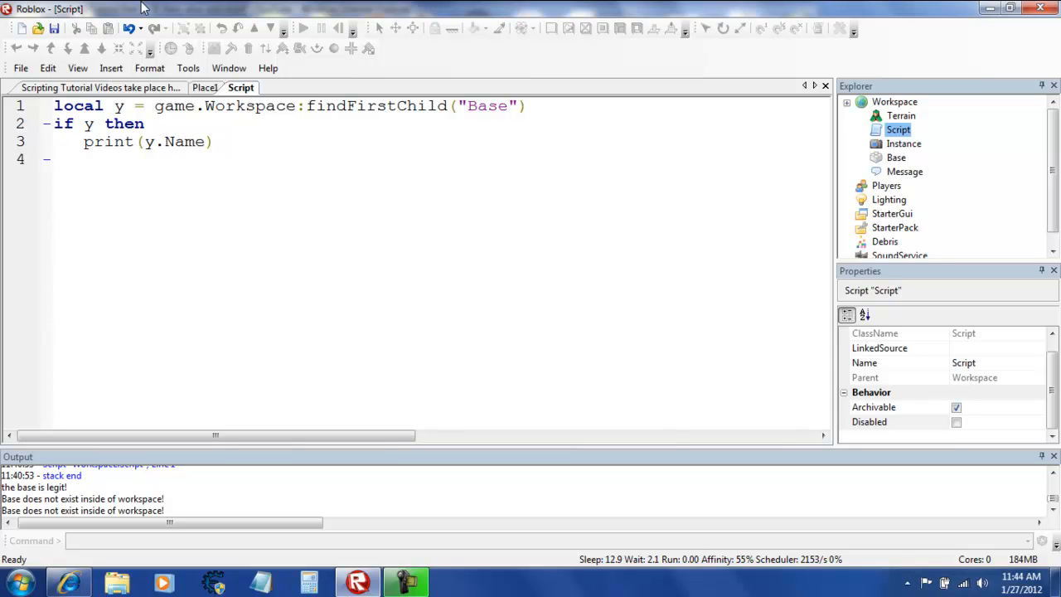
text(print)
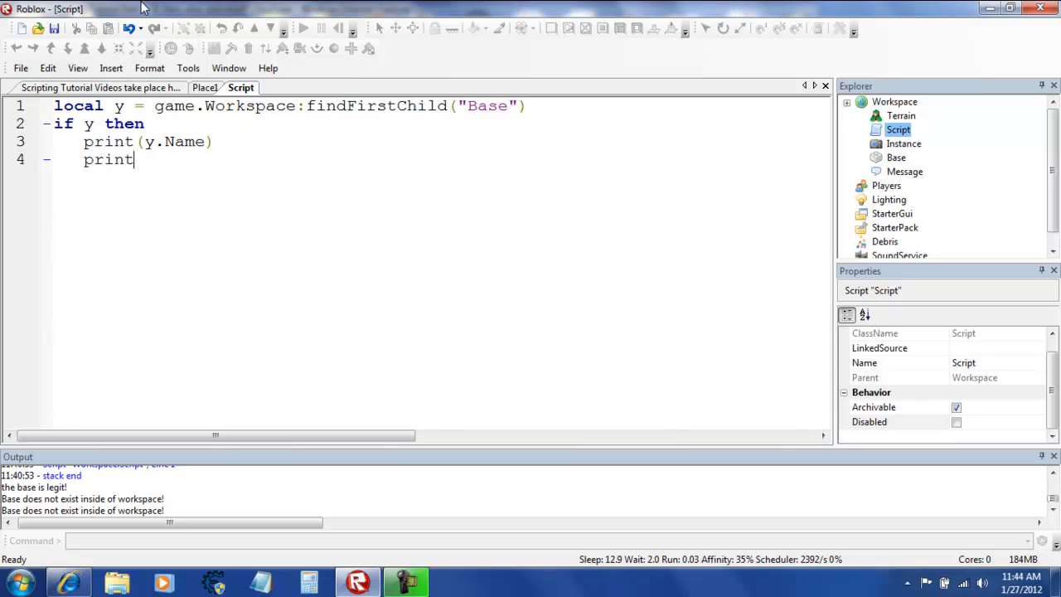
text((y))
text(end)
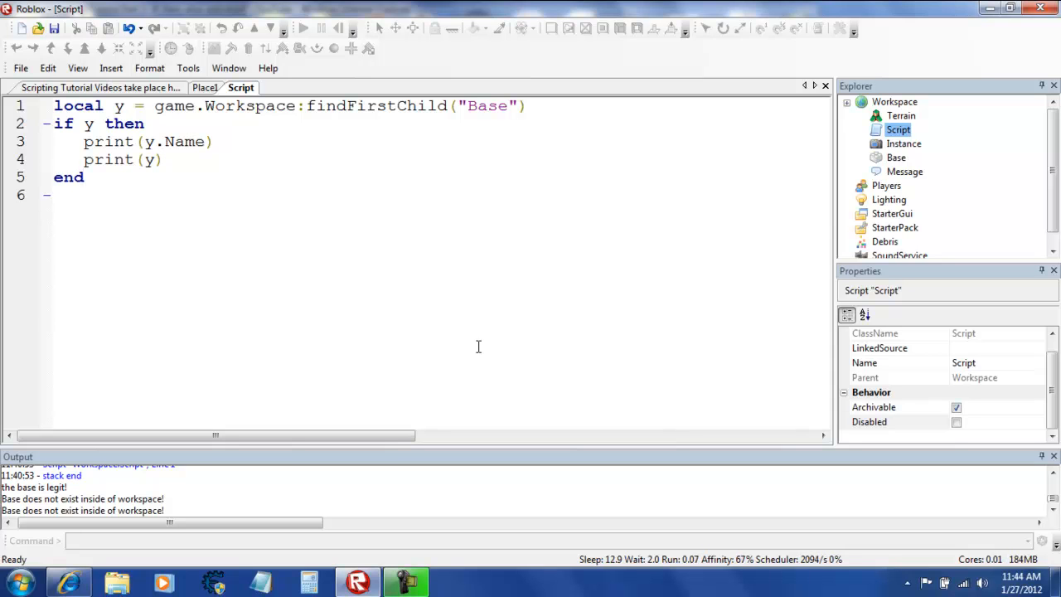
click(900, 421)
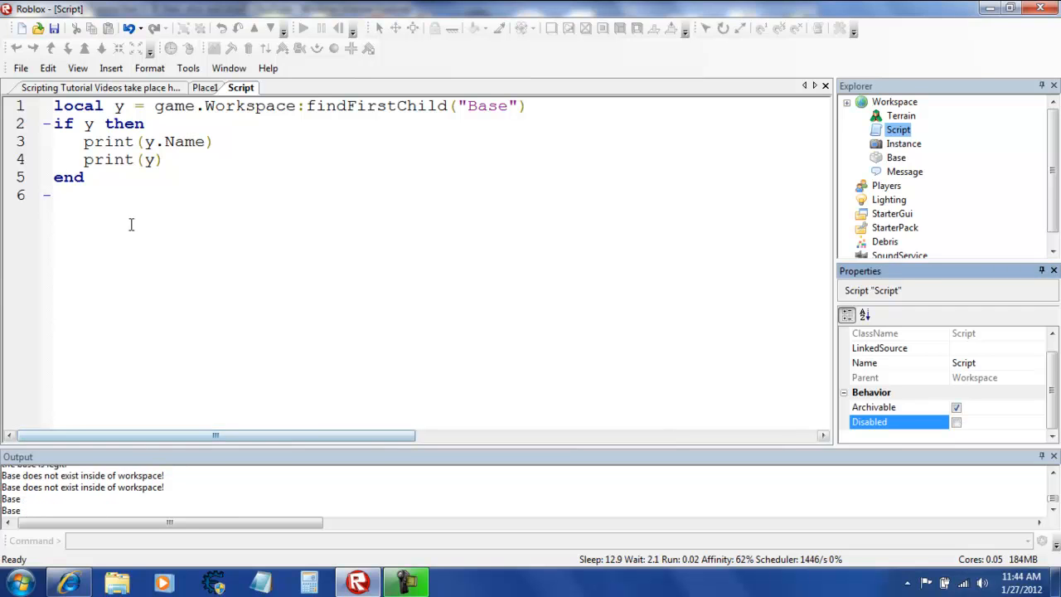
key(ctrl+a)
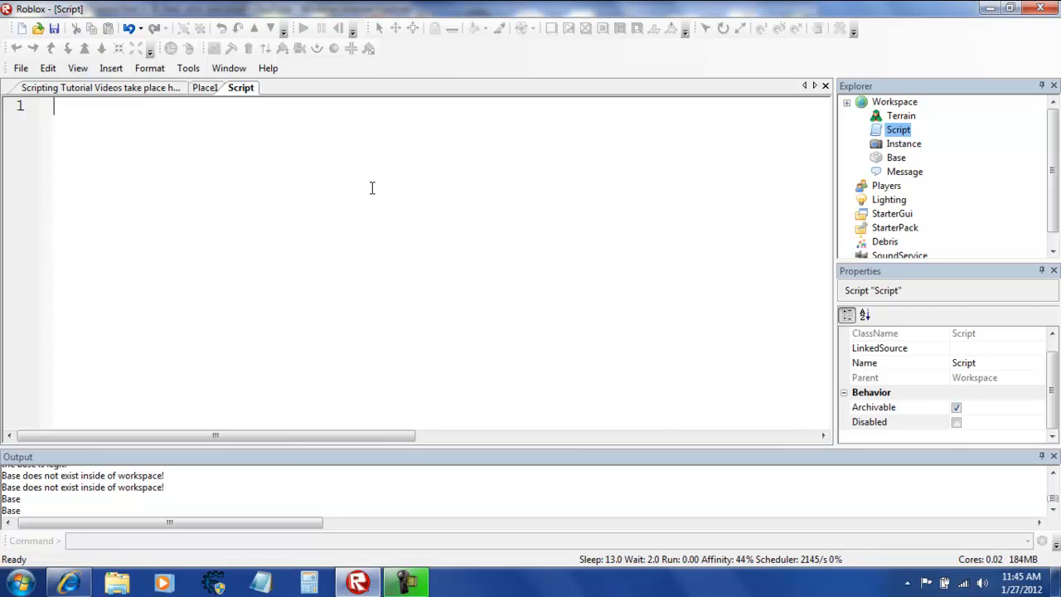
Type local b = game.Workspace.Base:GetFullName(), then trim the method call and start line 2
text(local)
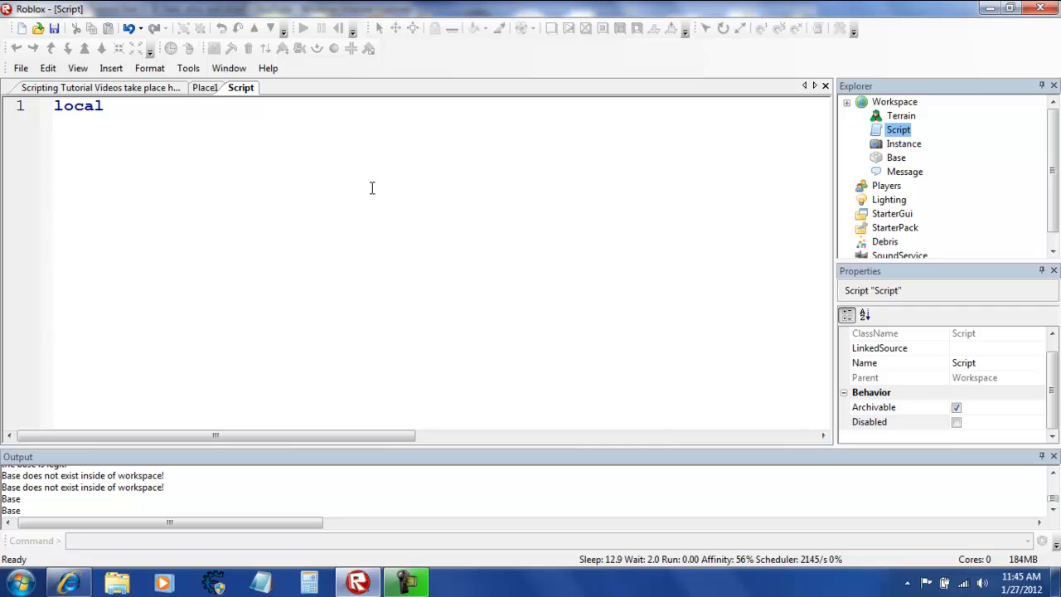
text(b = g)
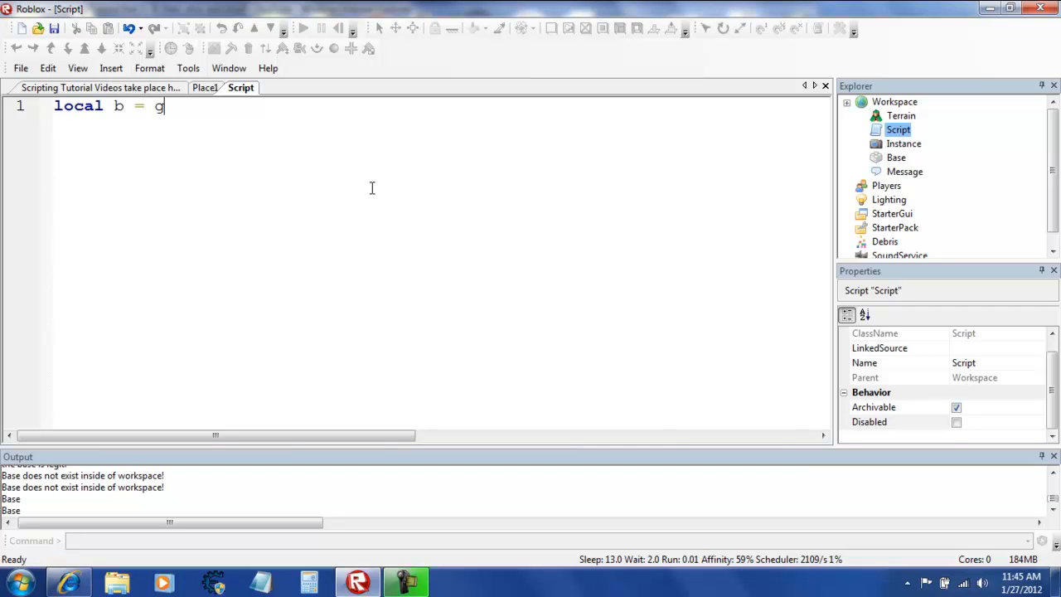
text(ame.Workspace)
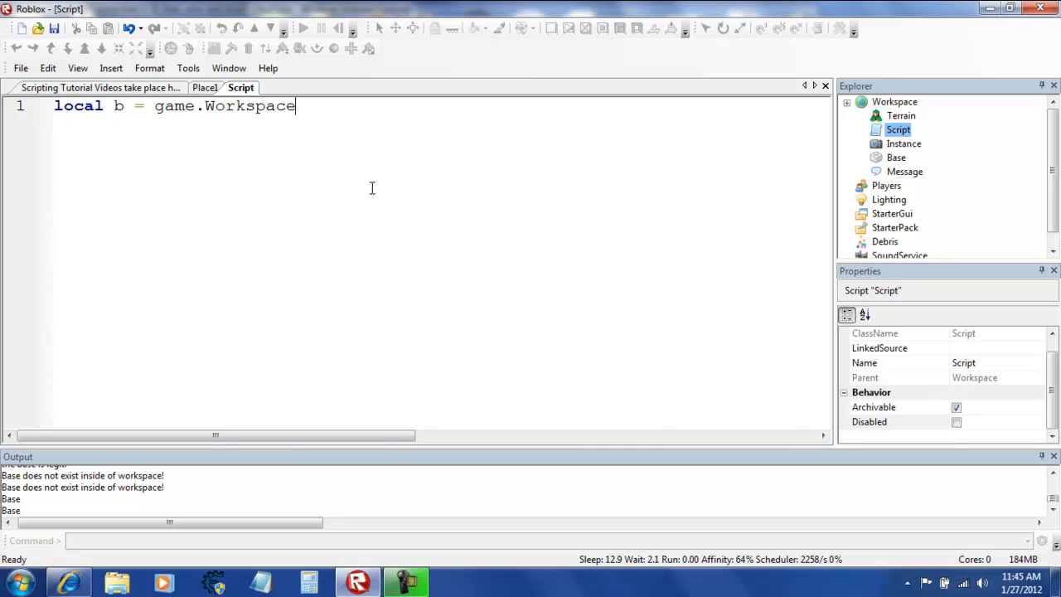
text(.Base)
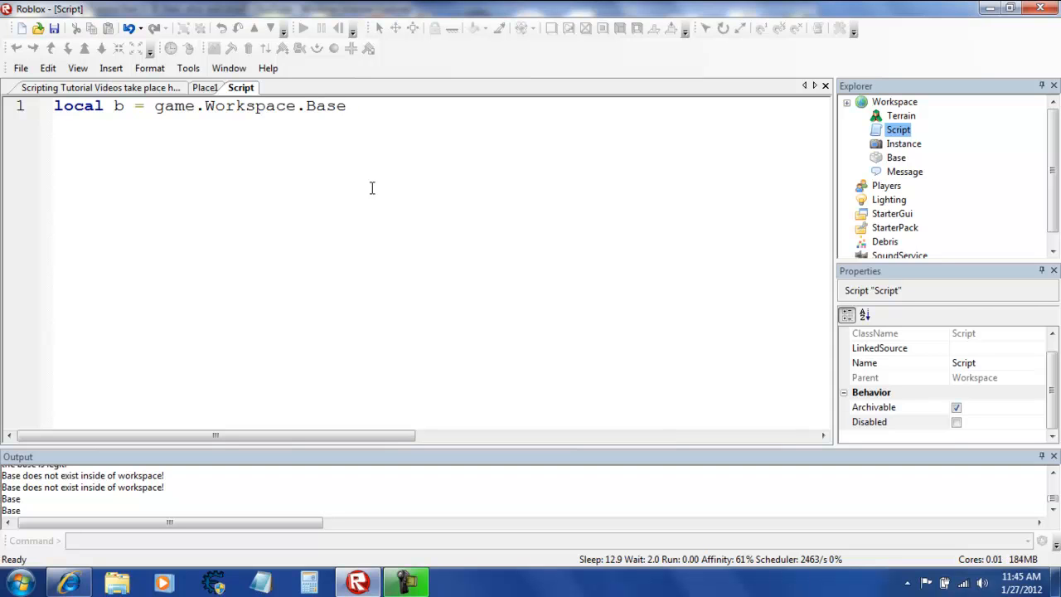
text(:)
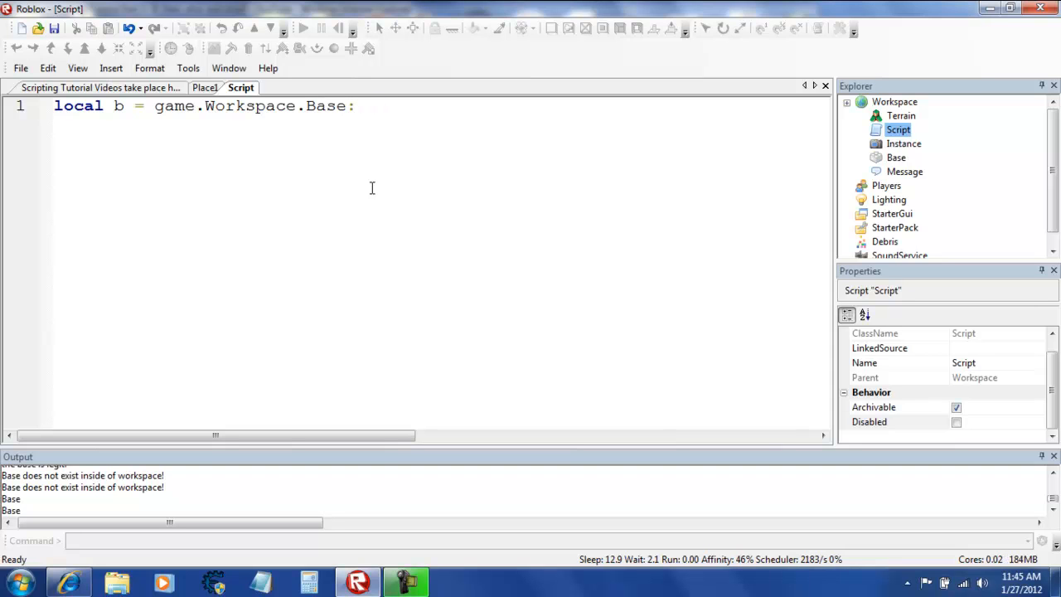
text(GetFullN)
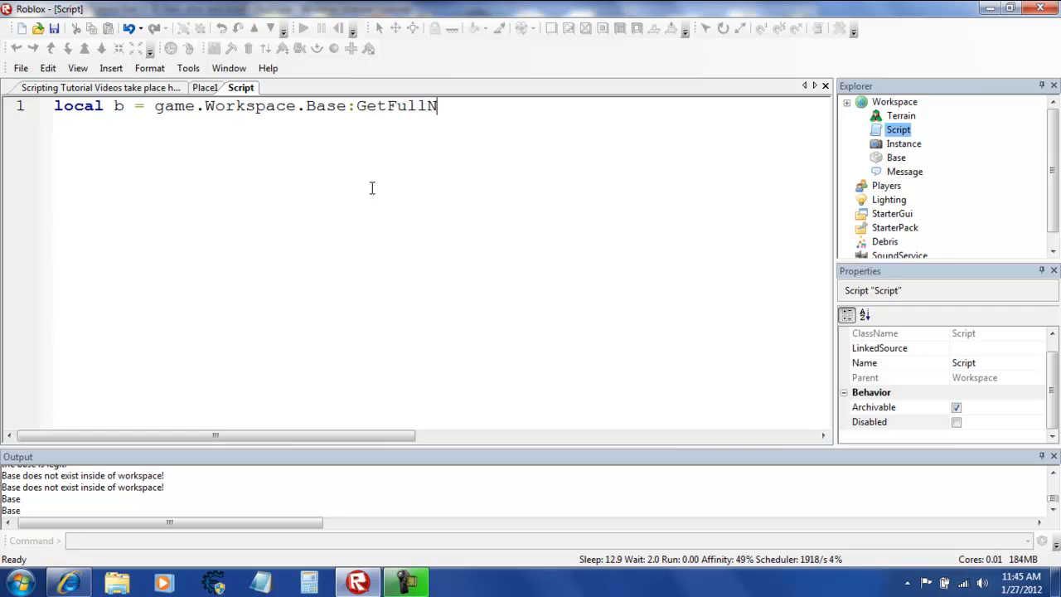
text(ame ())
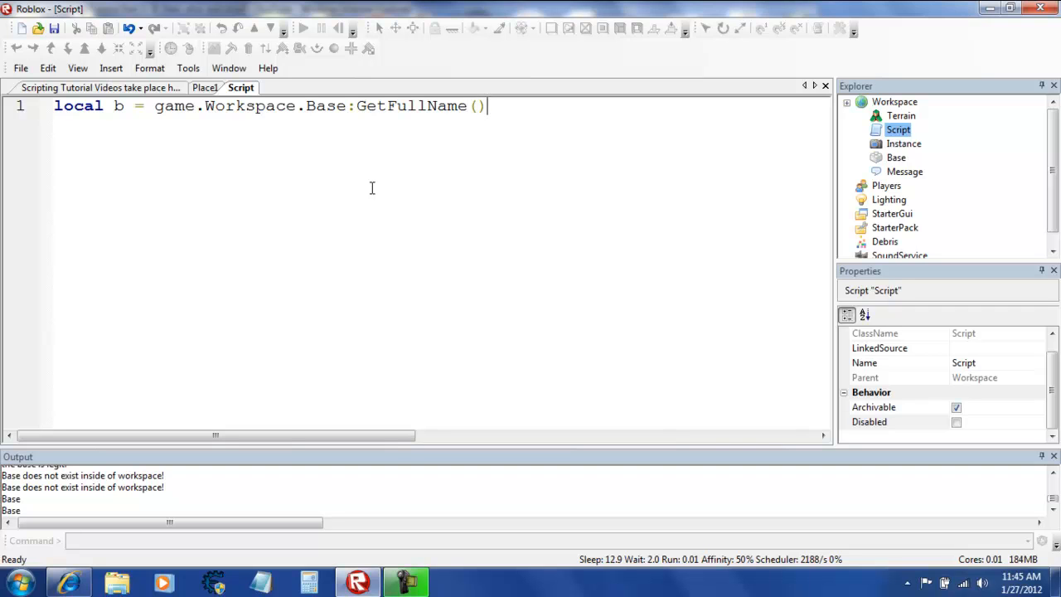
key(BackSpace)
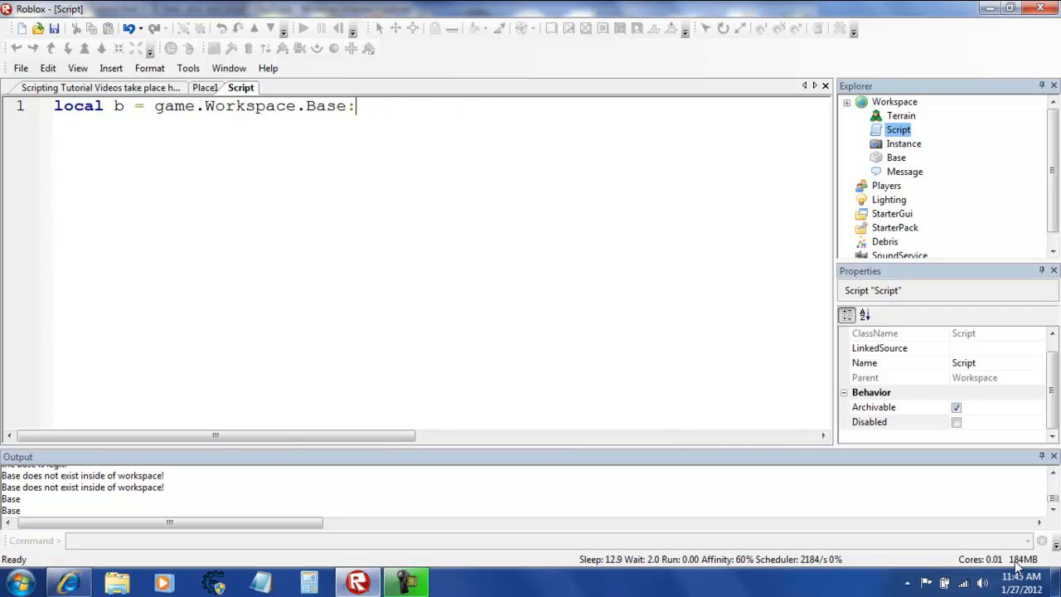
key(Backspace)
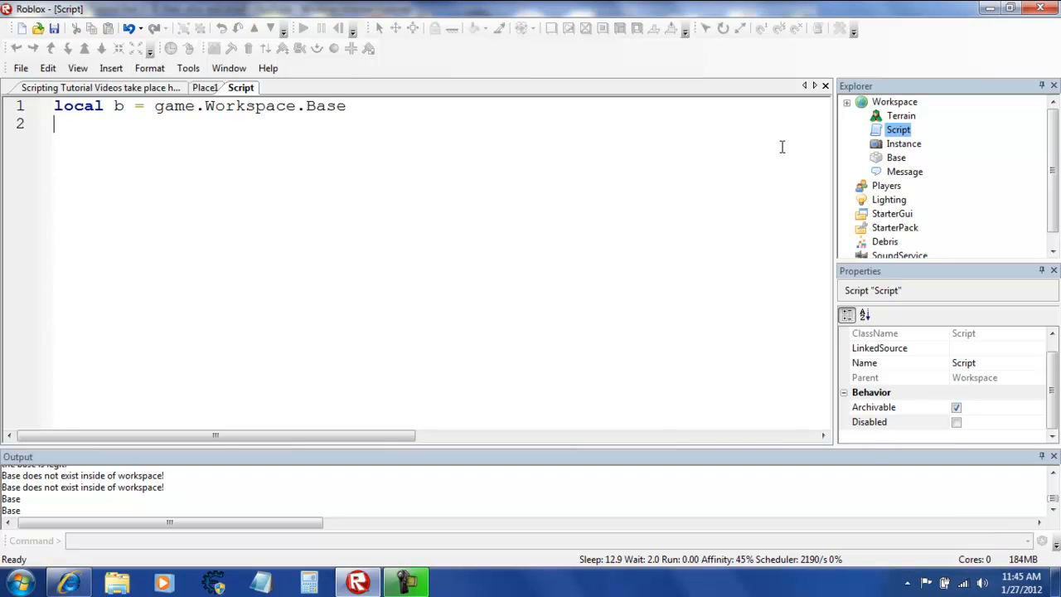
Add b:GetFullName() and print(b) lines, then toggle Disabled to rerun the script
text(b:)
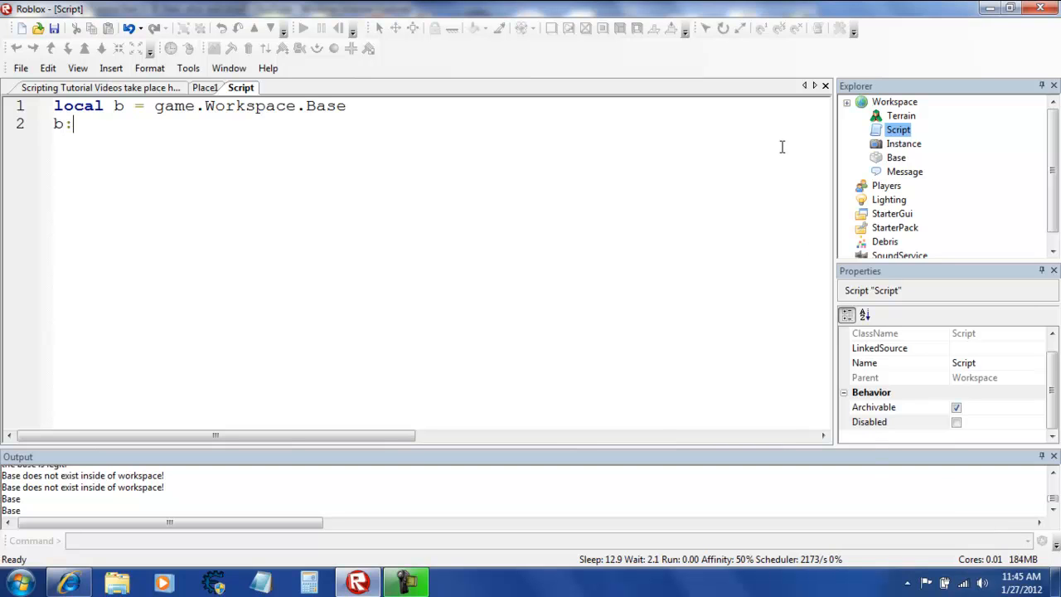
text(GetC)
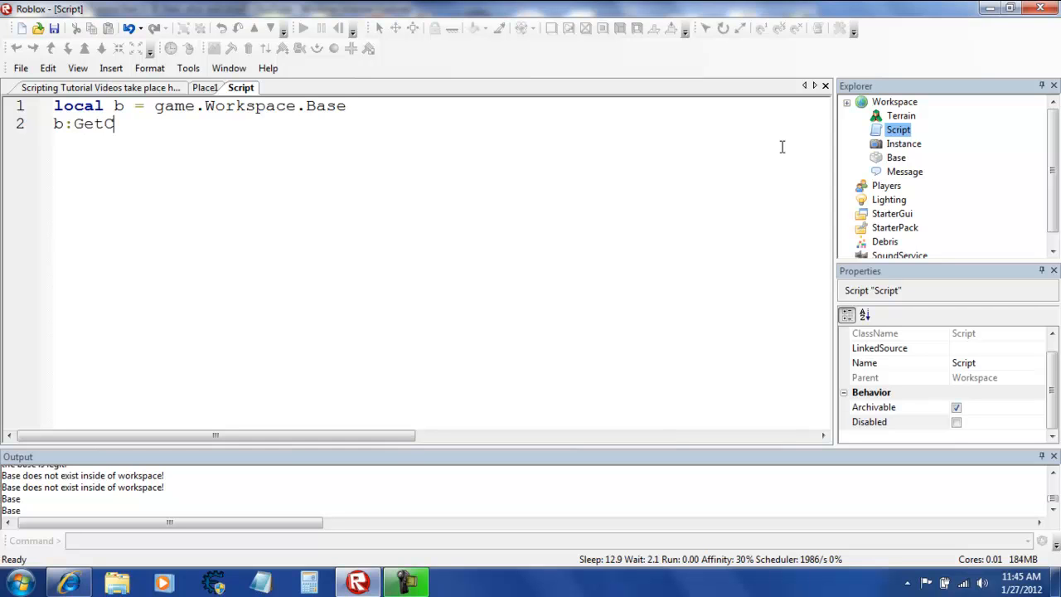
key(BackSpace)
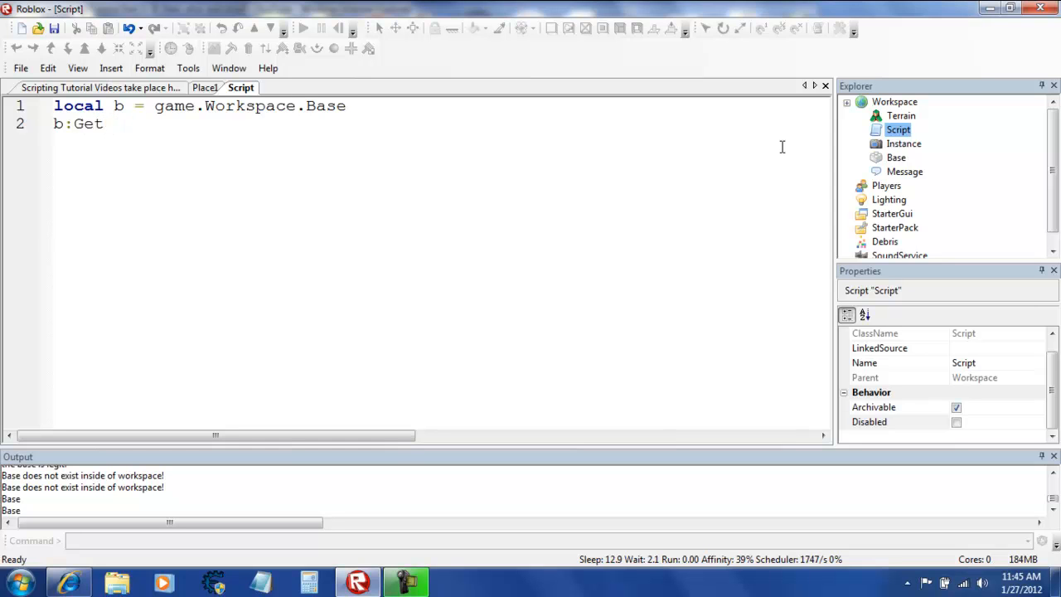
text(Full)
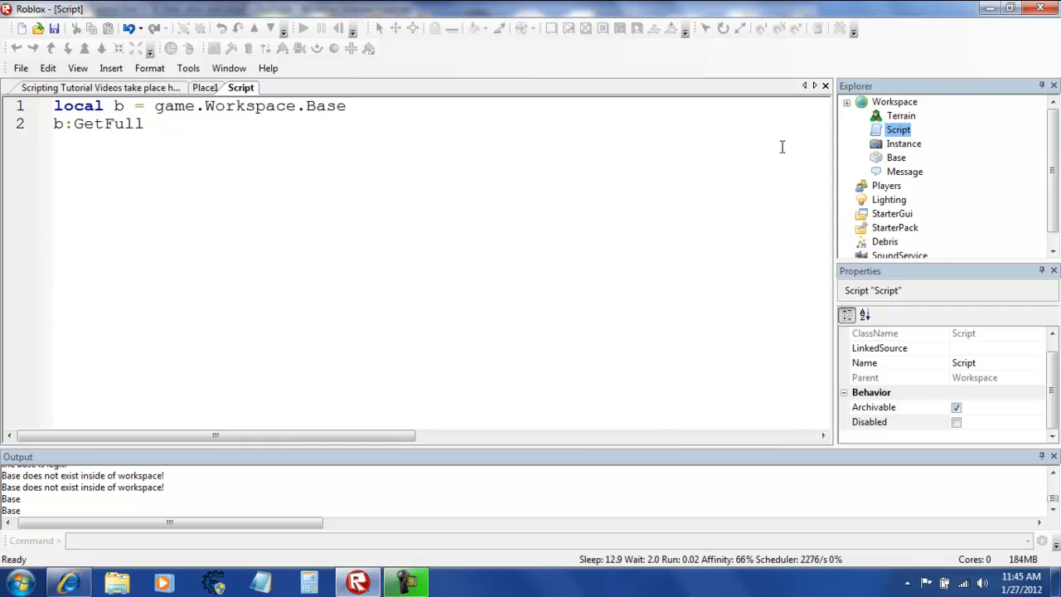
text(Name)
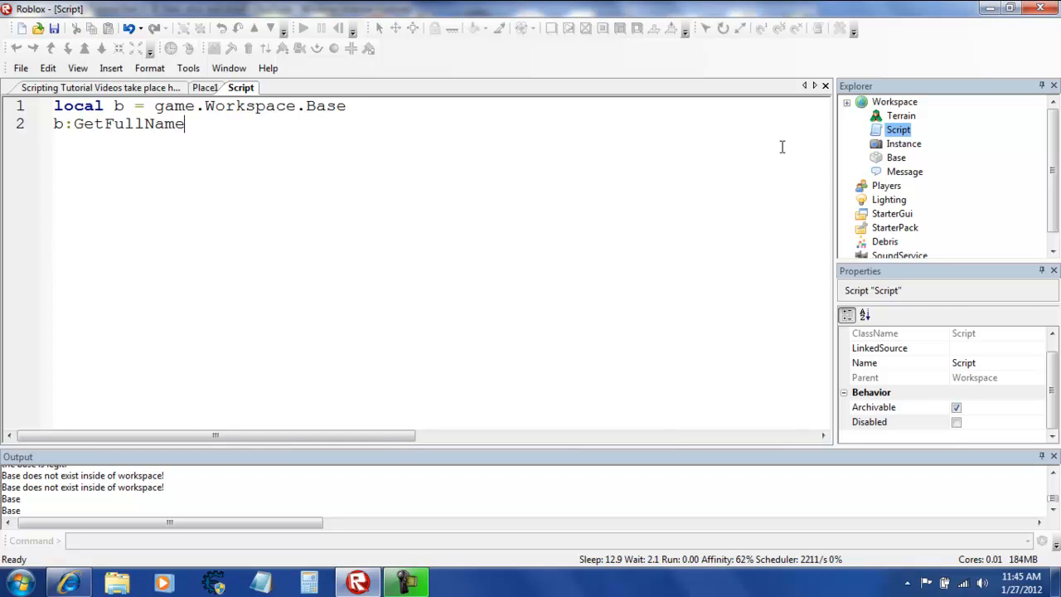
text(())
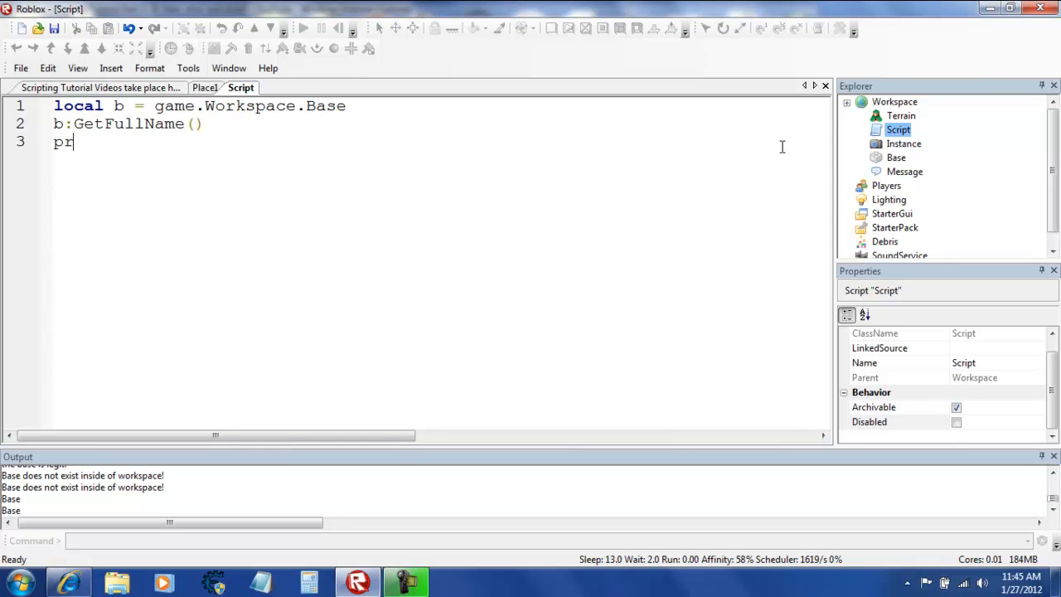
text(int ()
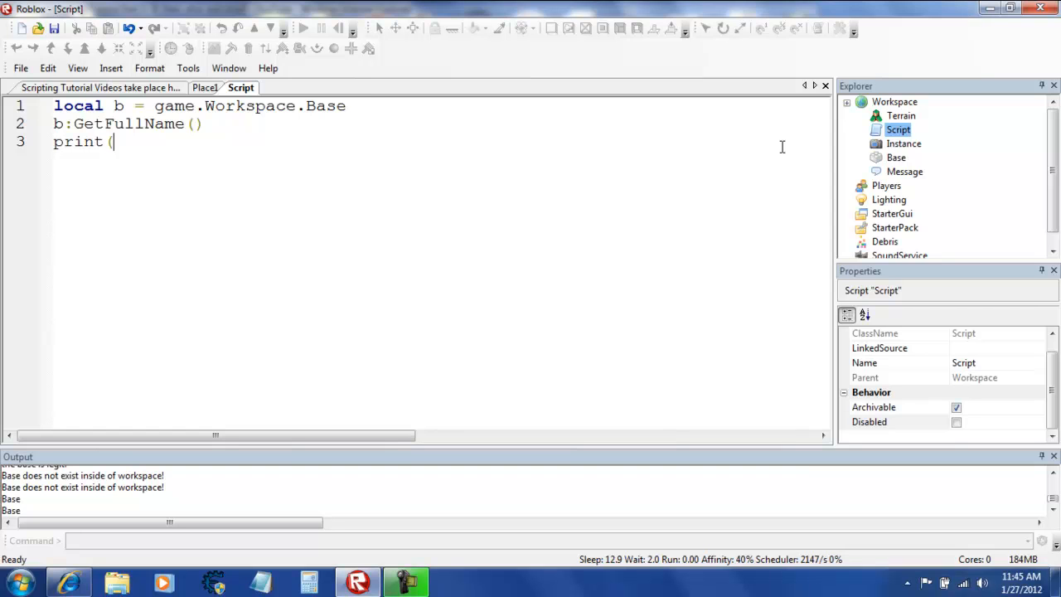
text(b))
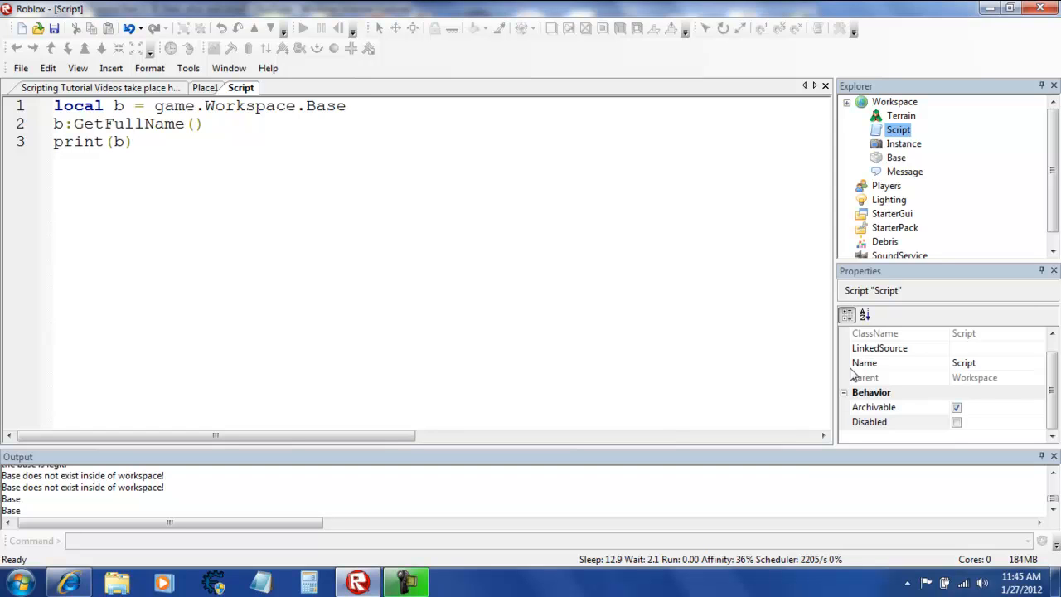
click(955, 422)
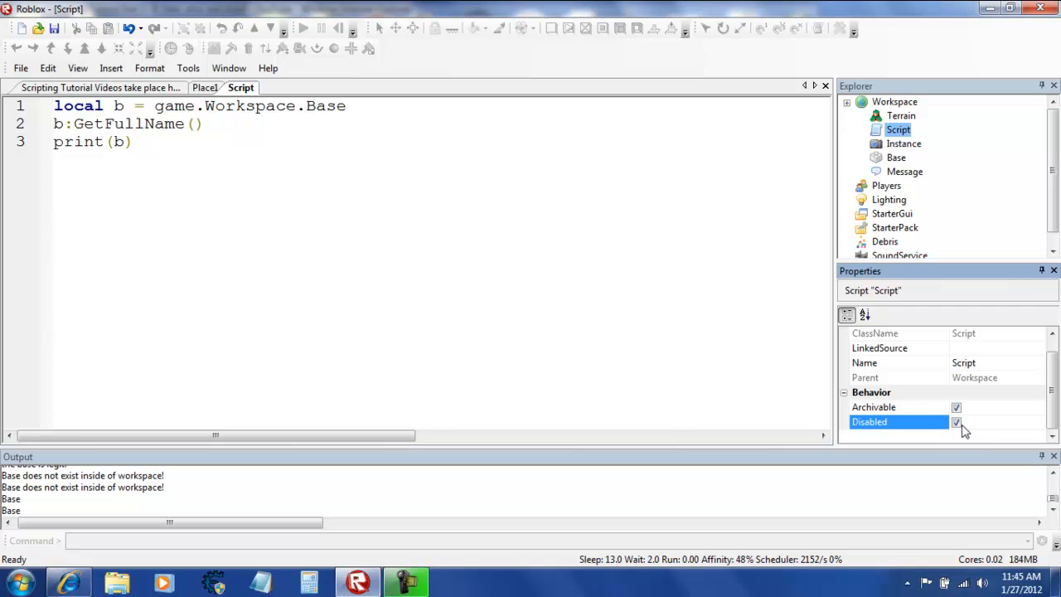
click(957, 421)
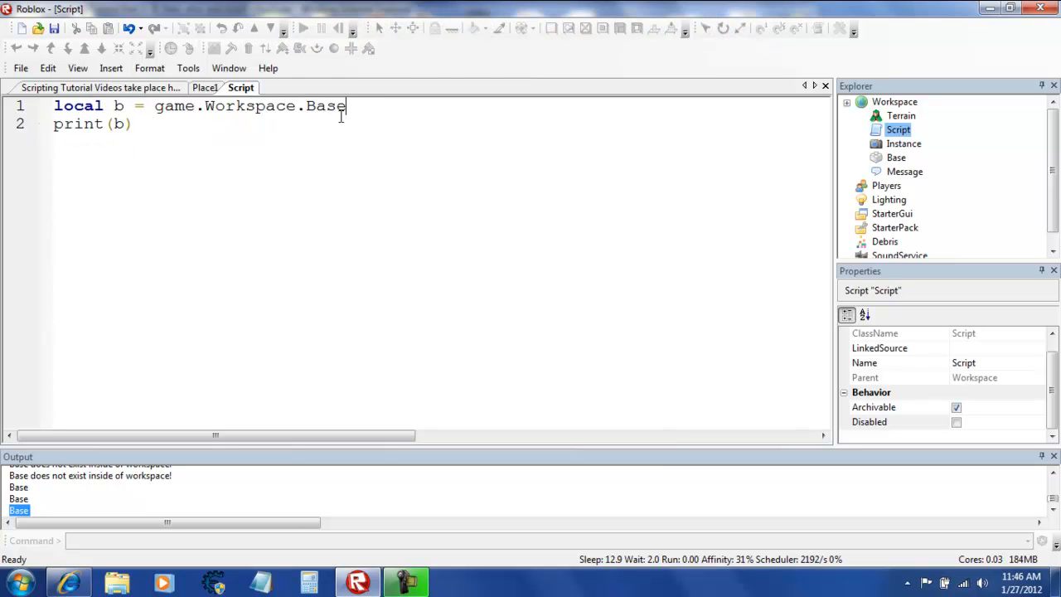
Append :GetFullName() to game.Workspace.Base on line 1
text(:Get)
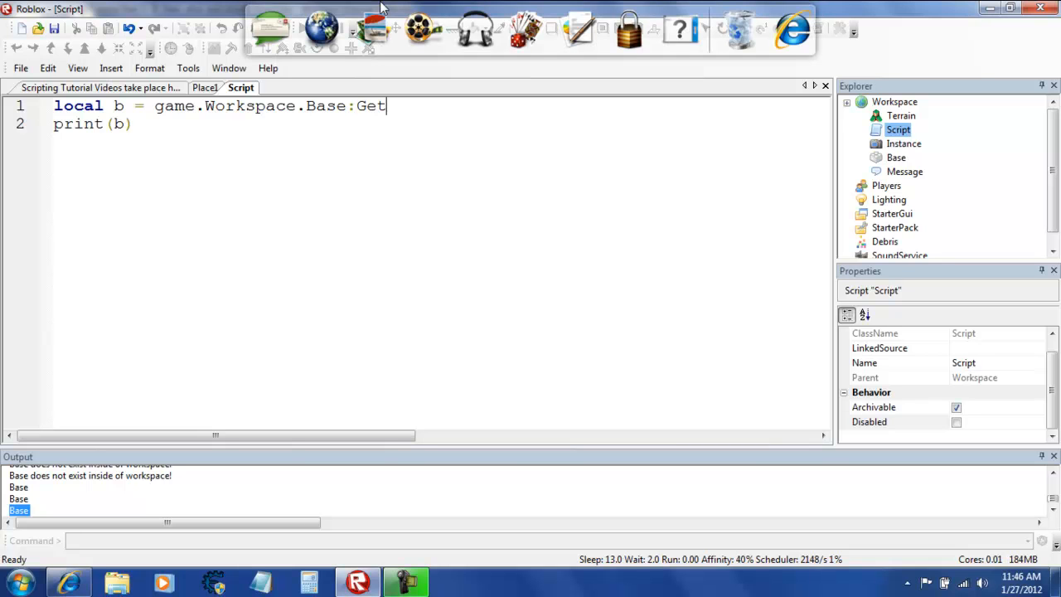
text(FullName())
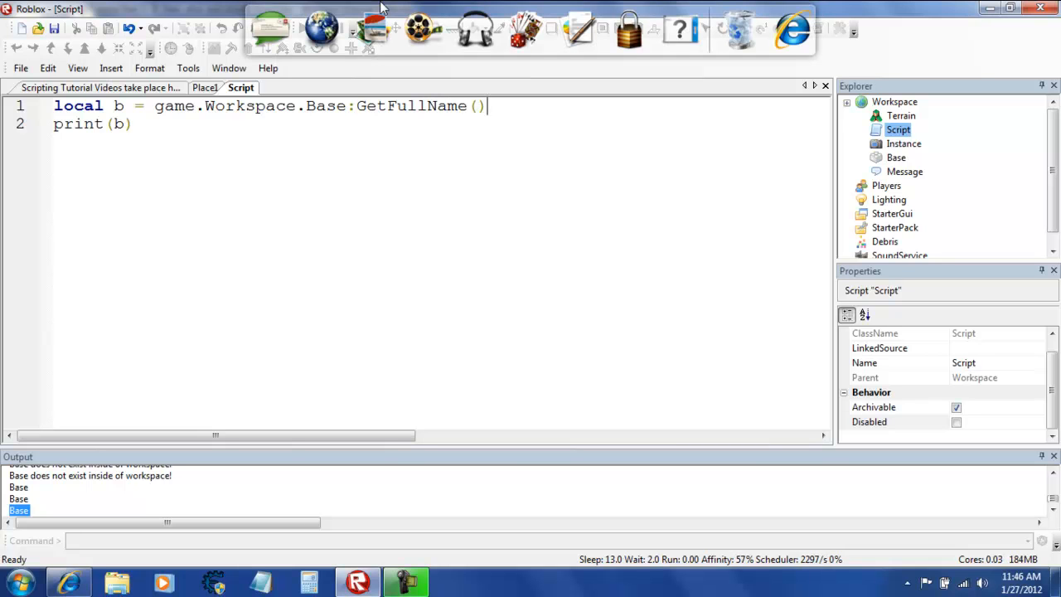